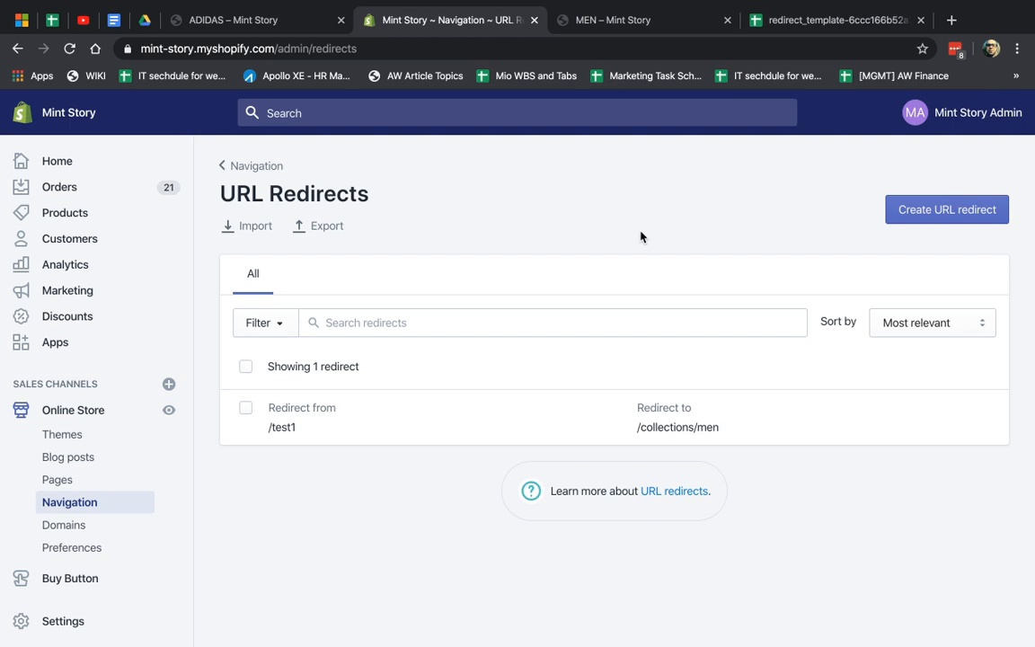
mouse_move(557, 112)
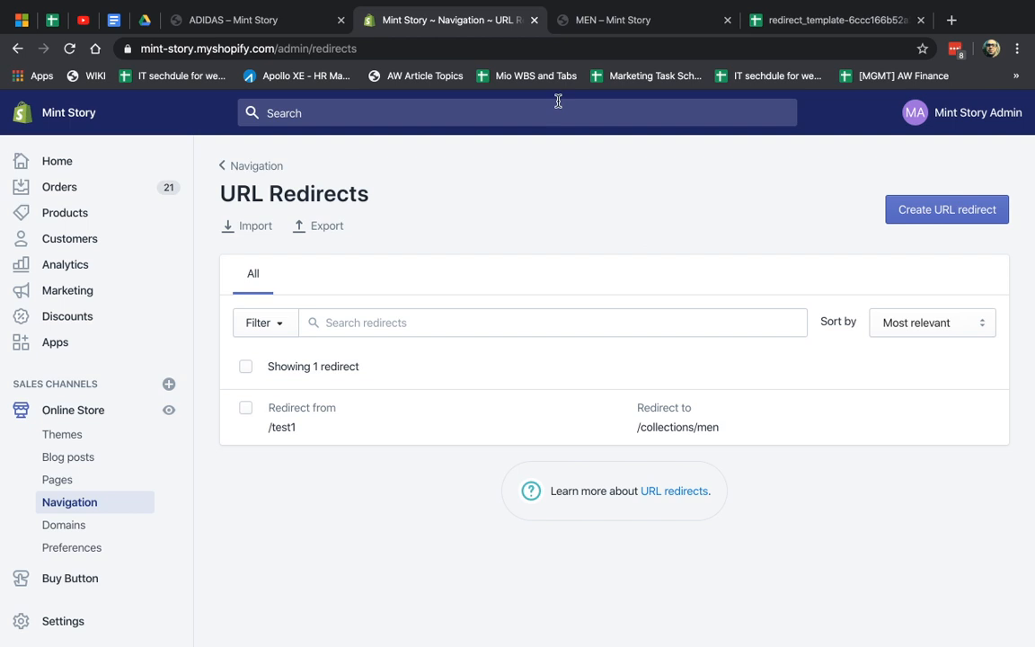
Step: Reach the storefront's Contact Us page at /pages/contact-us and grab its address
click(323, 49)
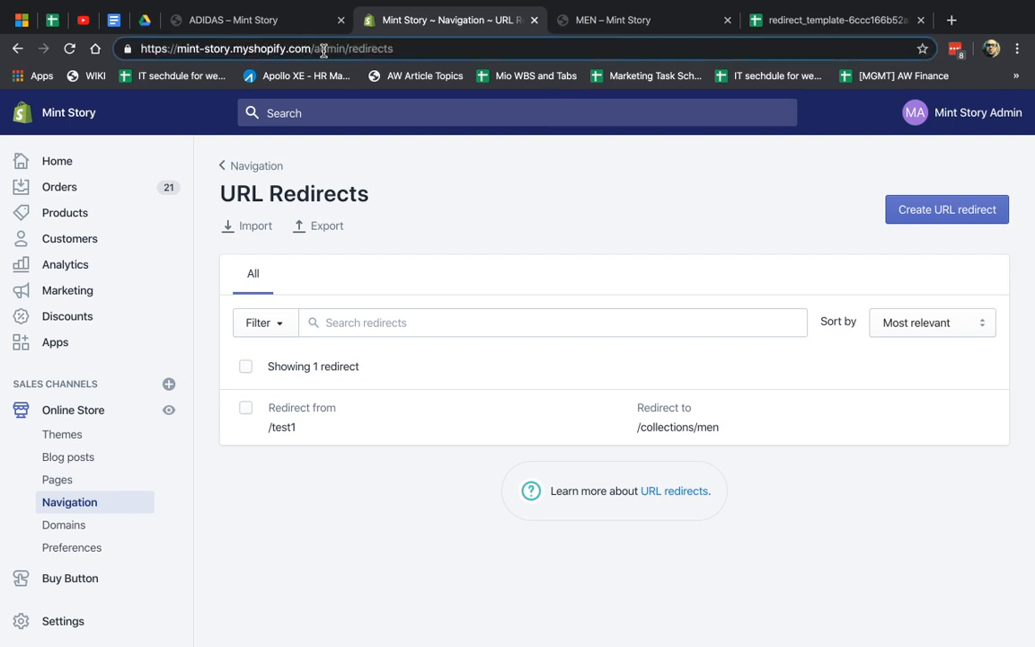
double_click(351, 49)
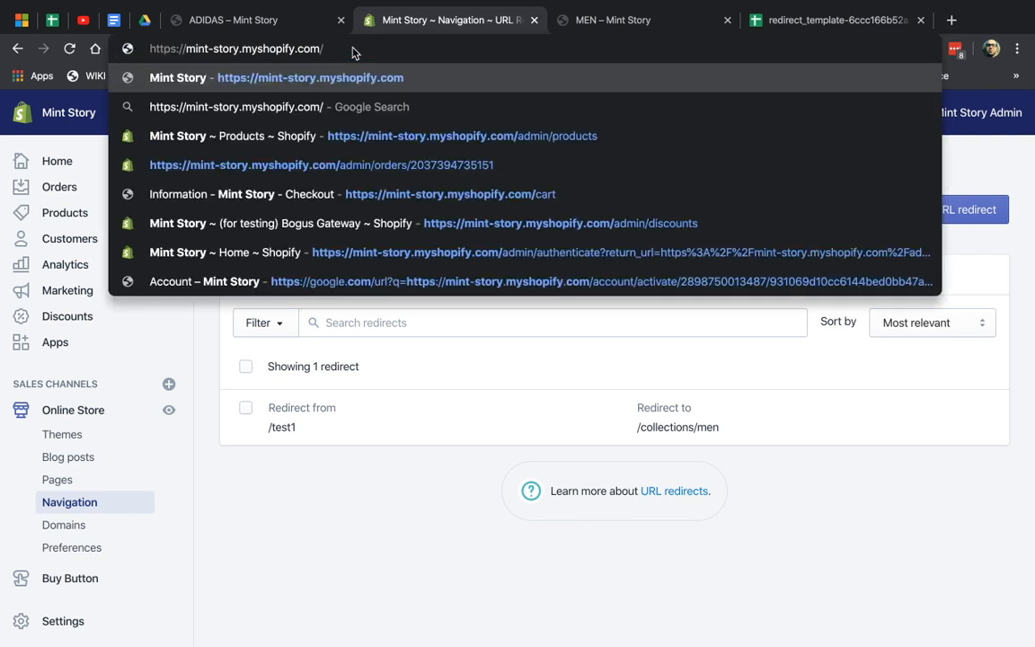
text(collections/men)
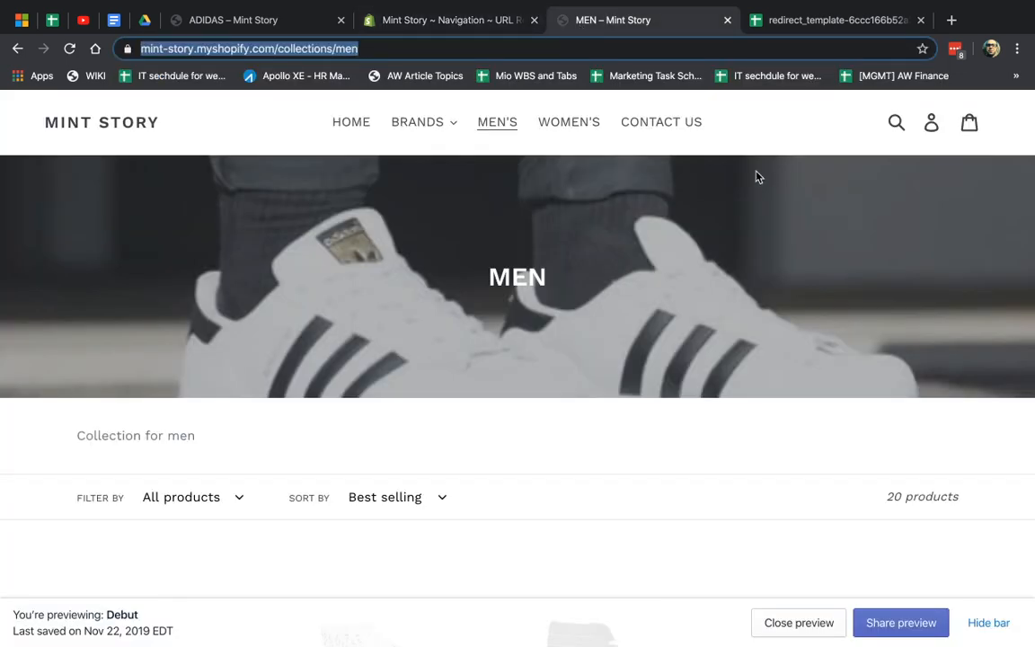
click(662, 122)
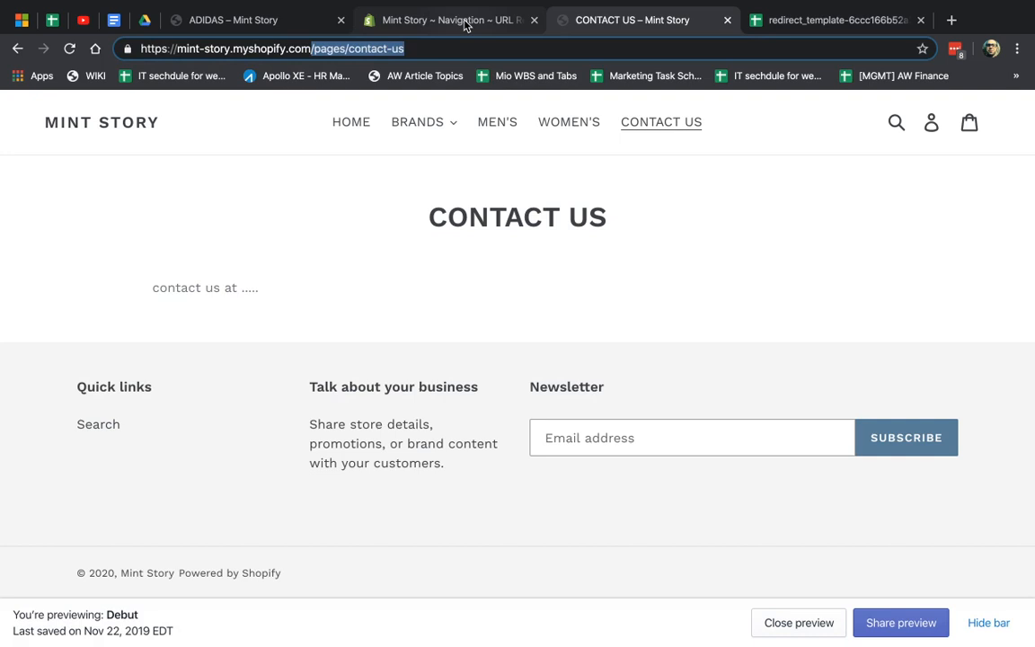
click(445, 20)
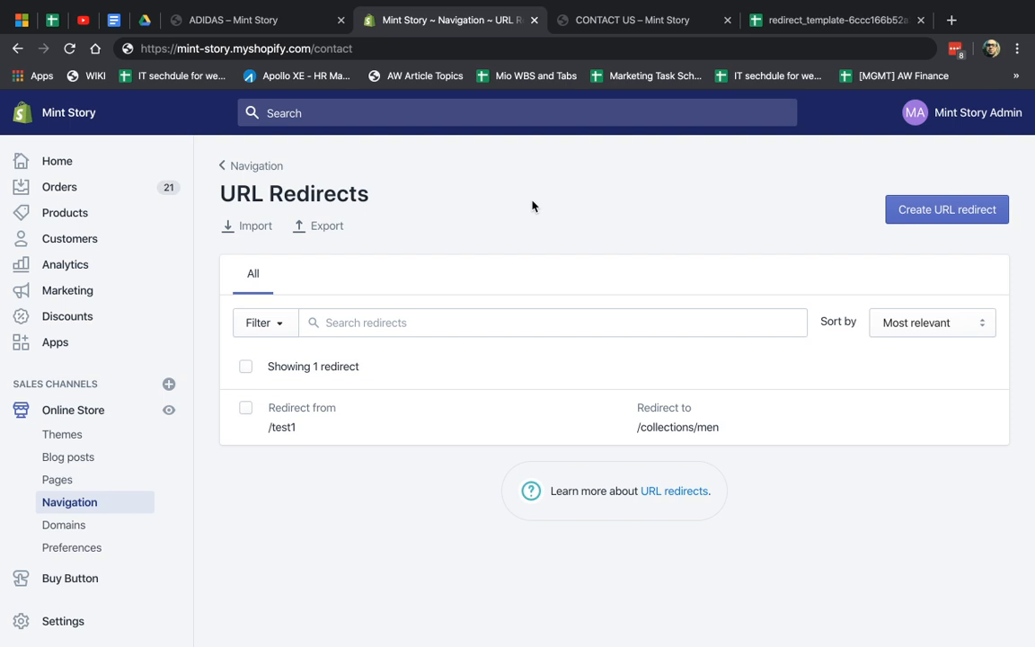
mouse_move(543, 172)
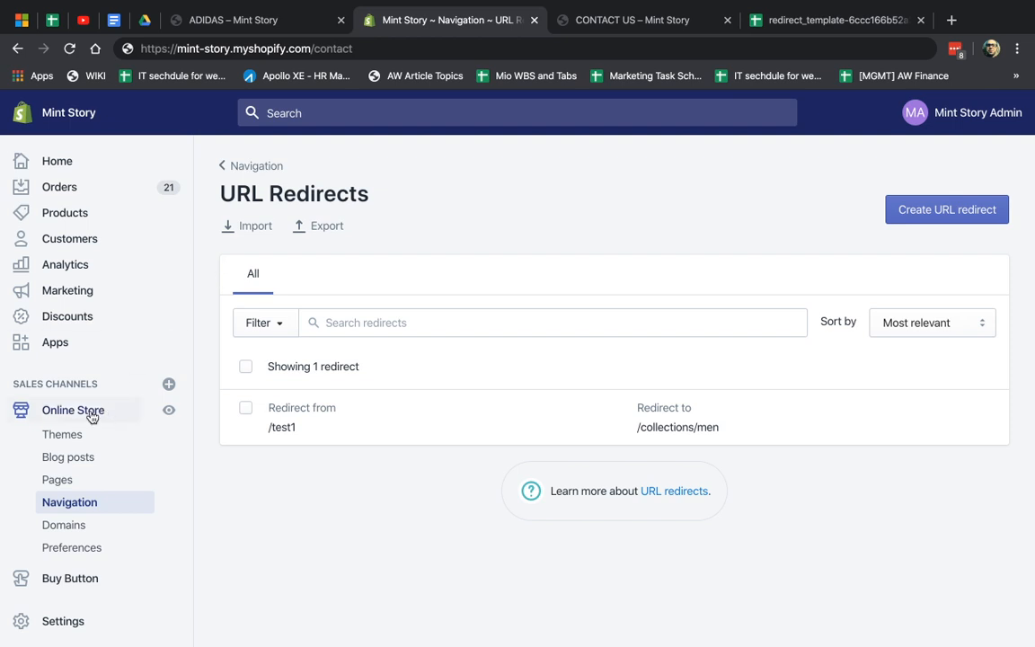
mouse_move(86, 509)
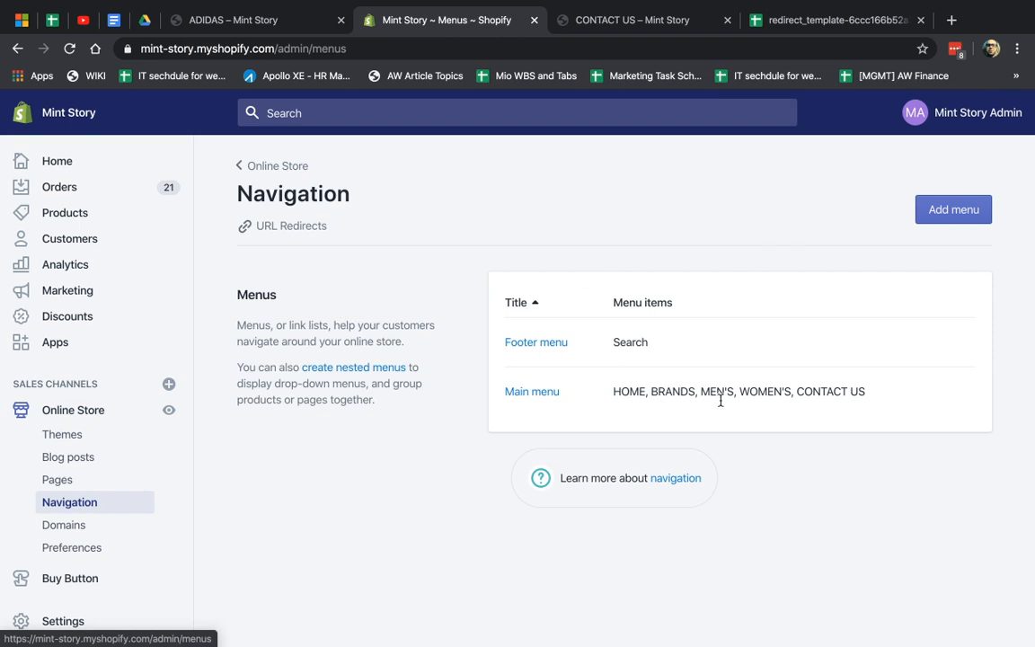
mouse_move(403, 185)
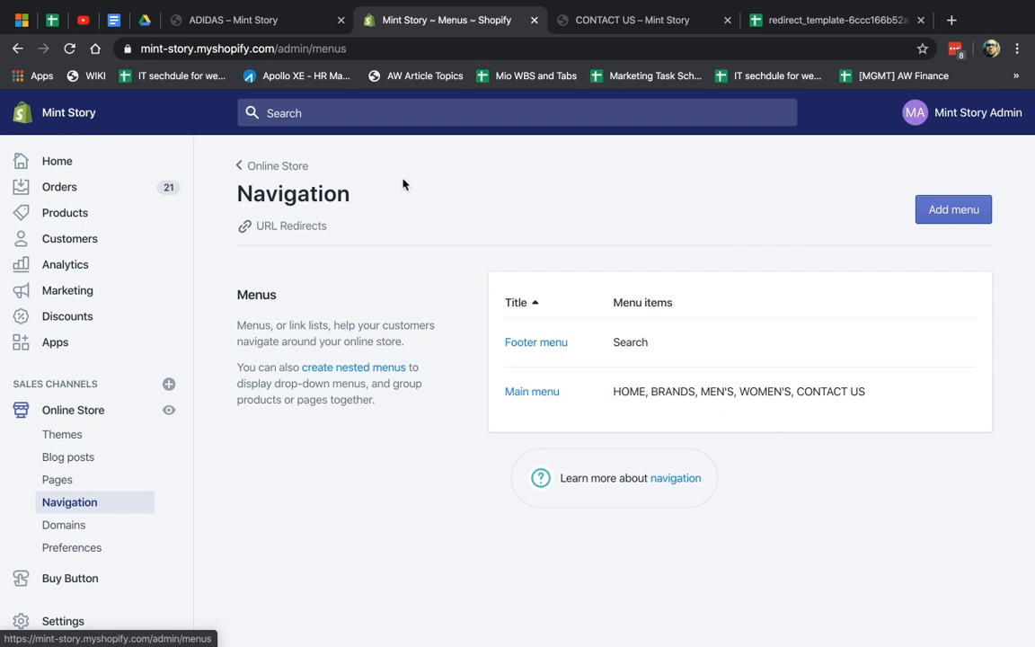
click(292, 226)
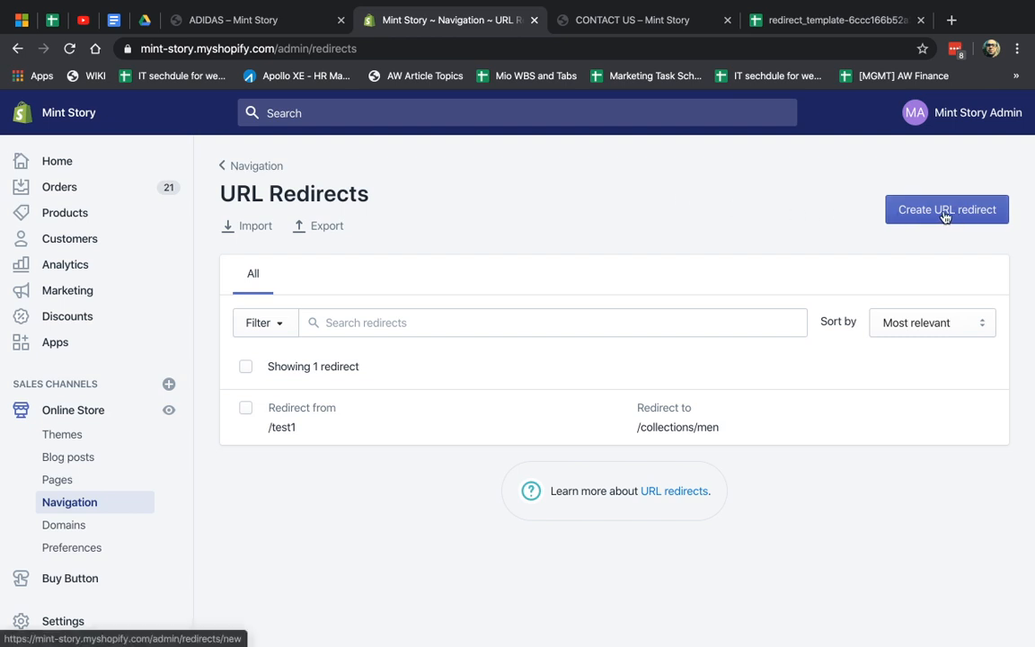
click(945, 209)
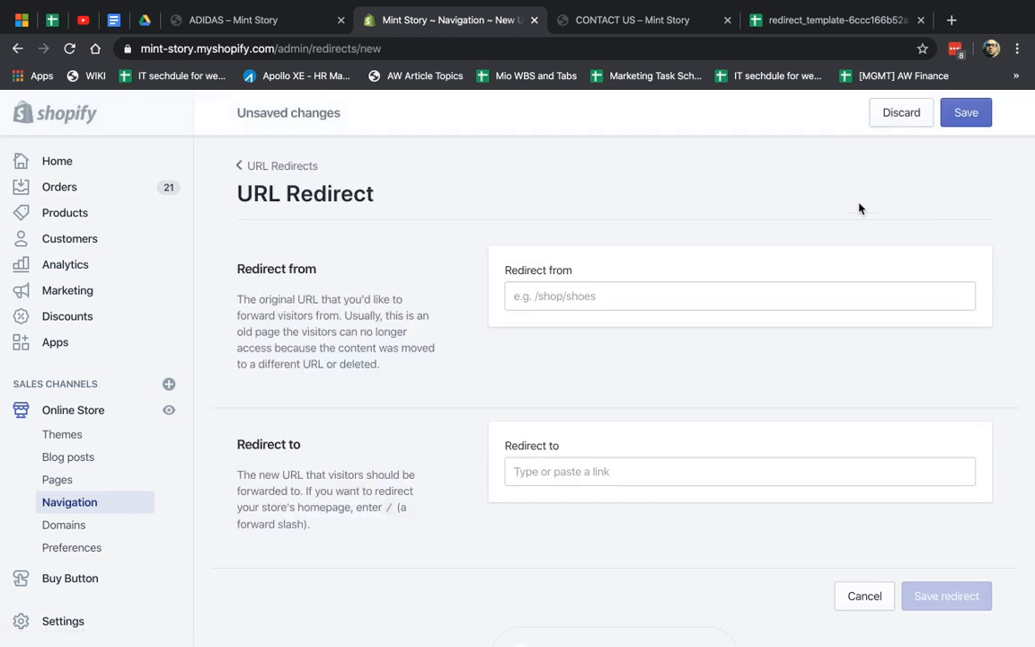
click(739, 295)
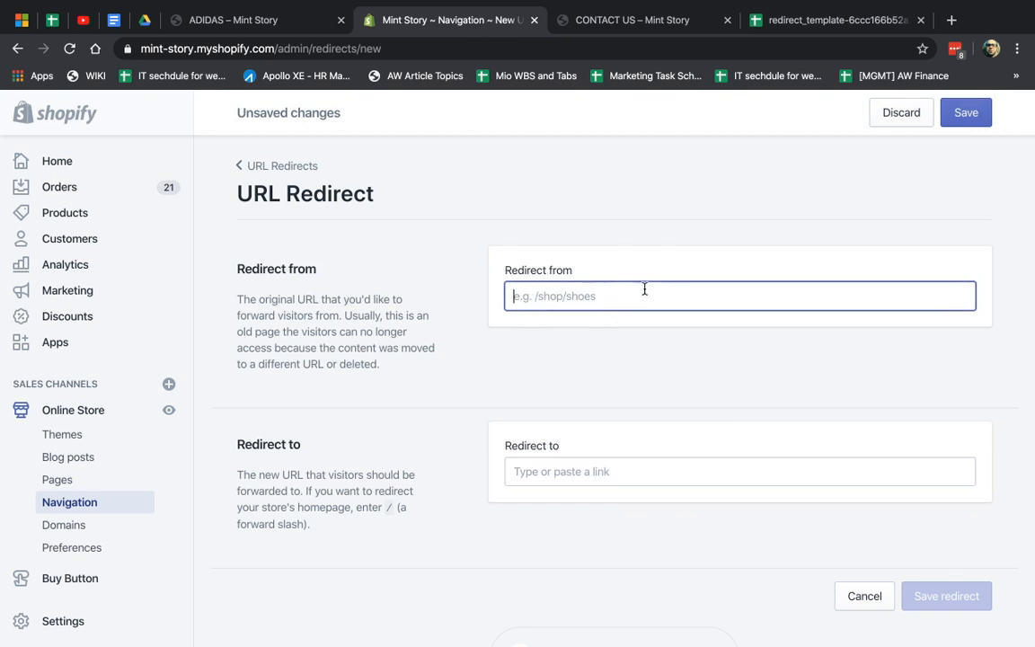
mouse_move(579, 478)
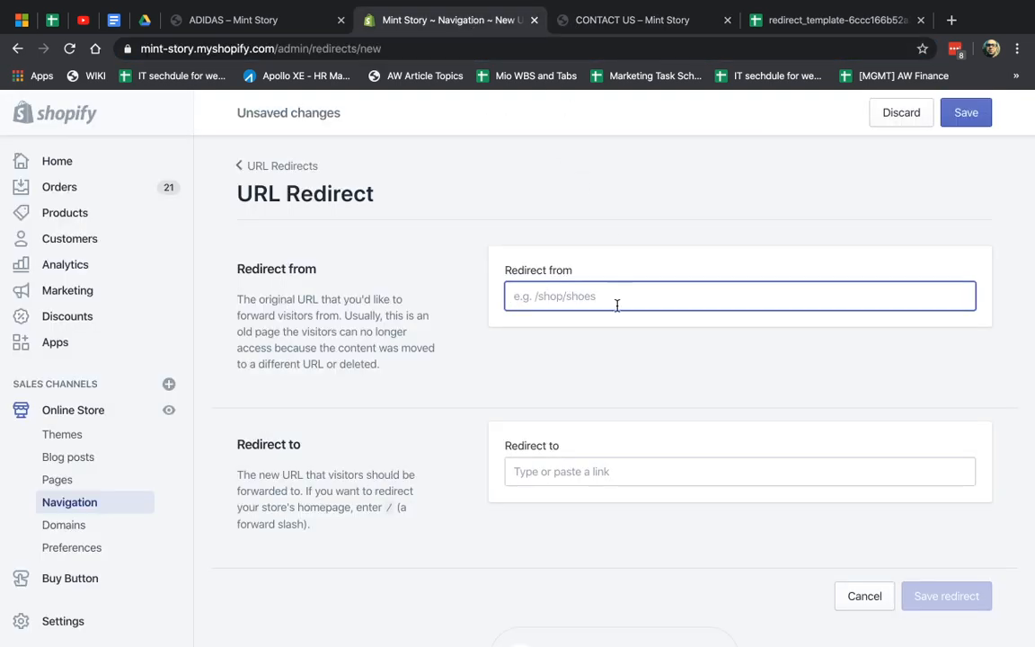
text(https://mint-story.myshopify.com/pages/contact-us)
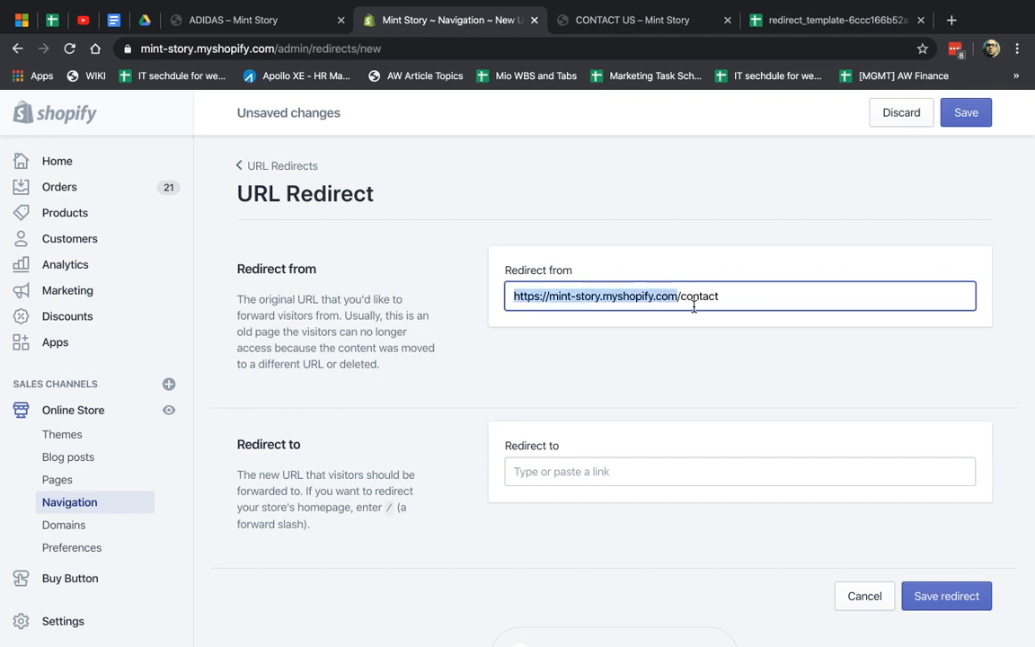
text(/contact)
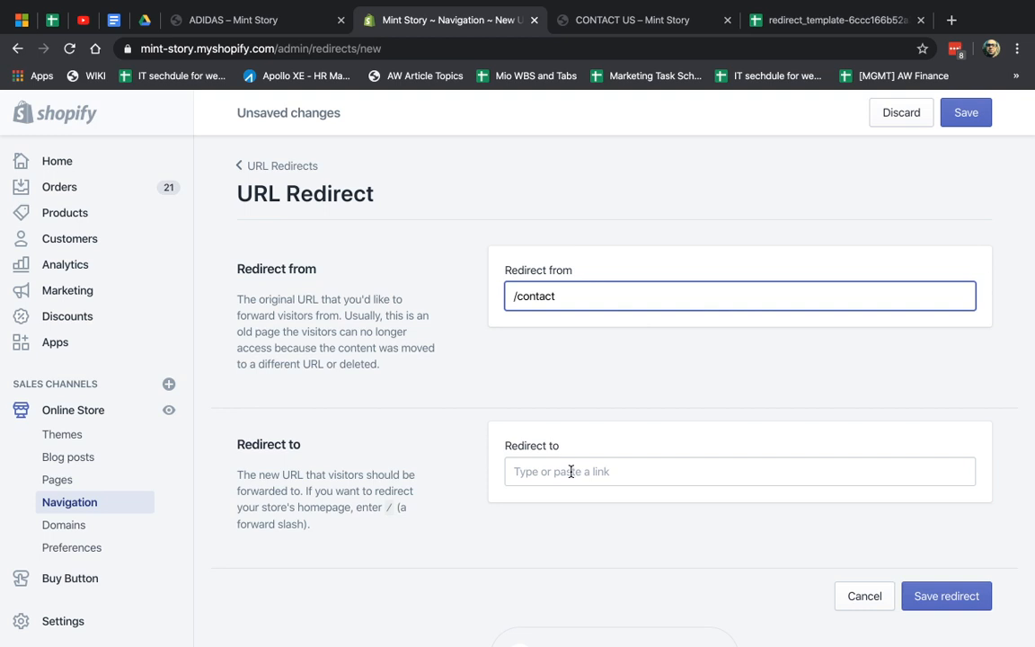
text(https://mint-story.myshopify.com/pages/contact-us)
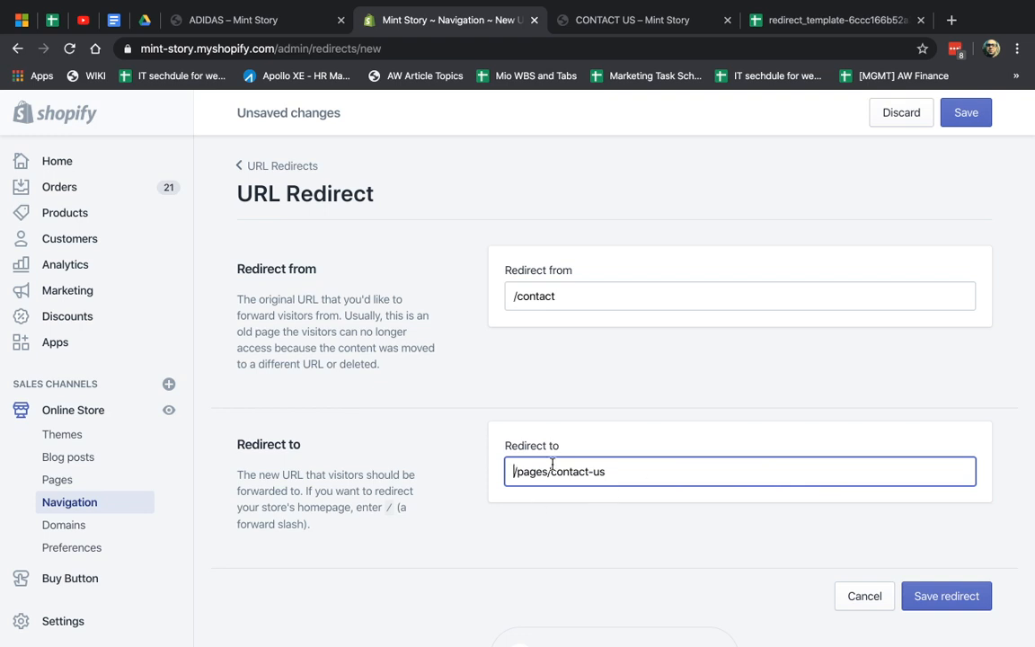
mouse_move(606, 533)
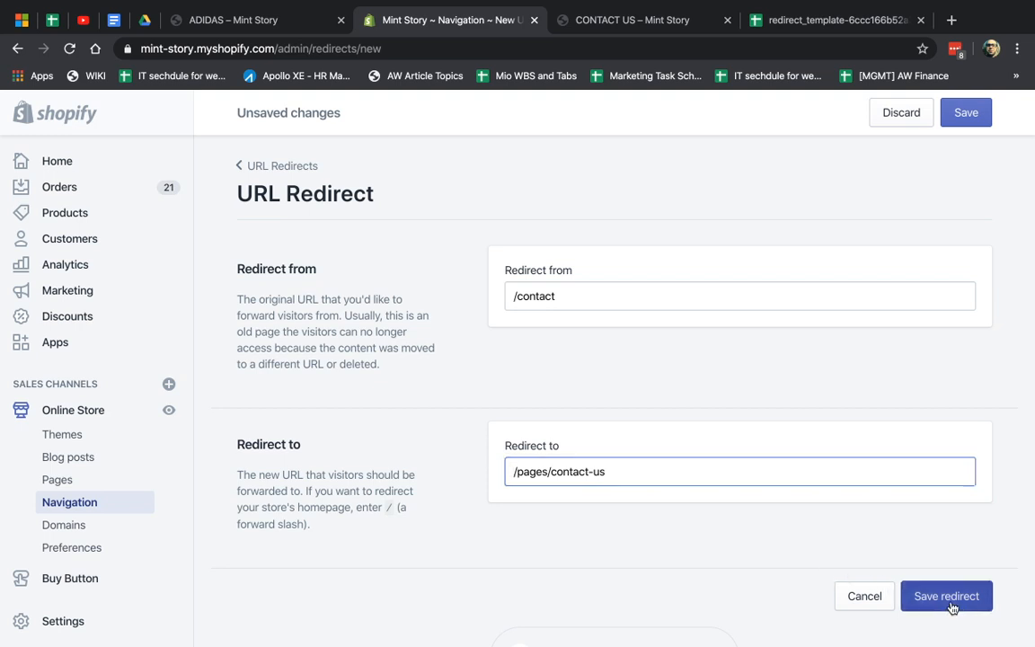
click(945, 597)
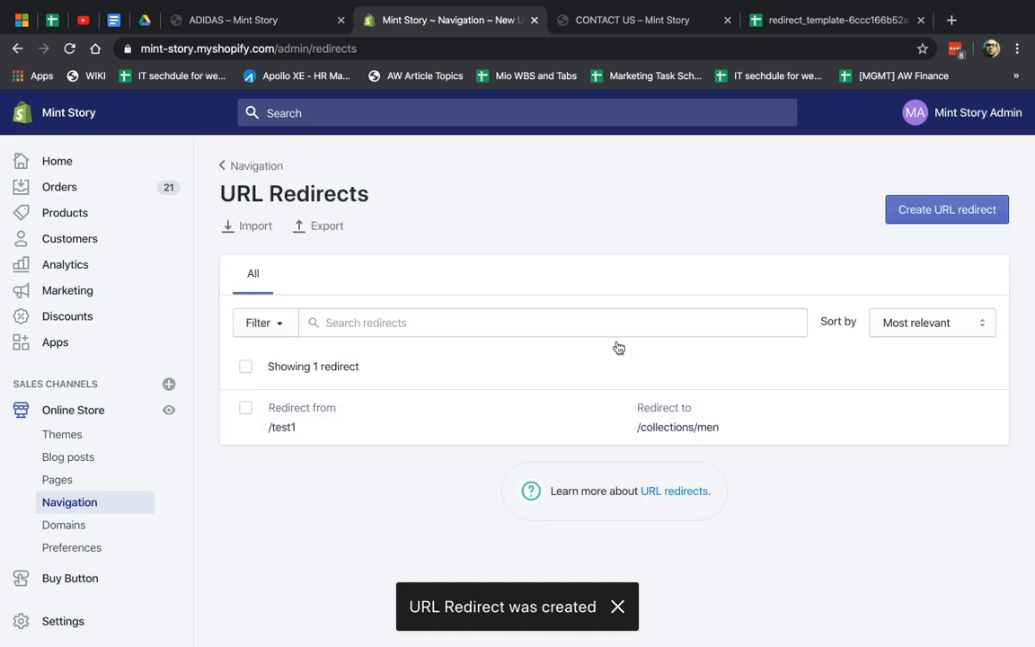
click(633, 20)
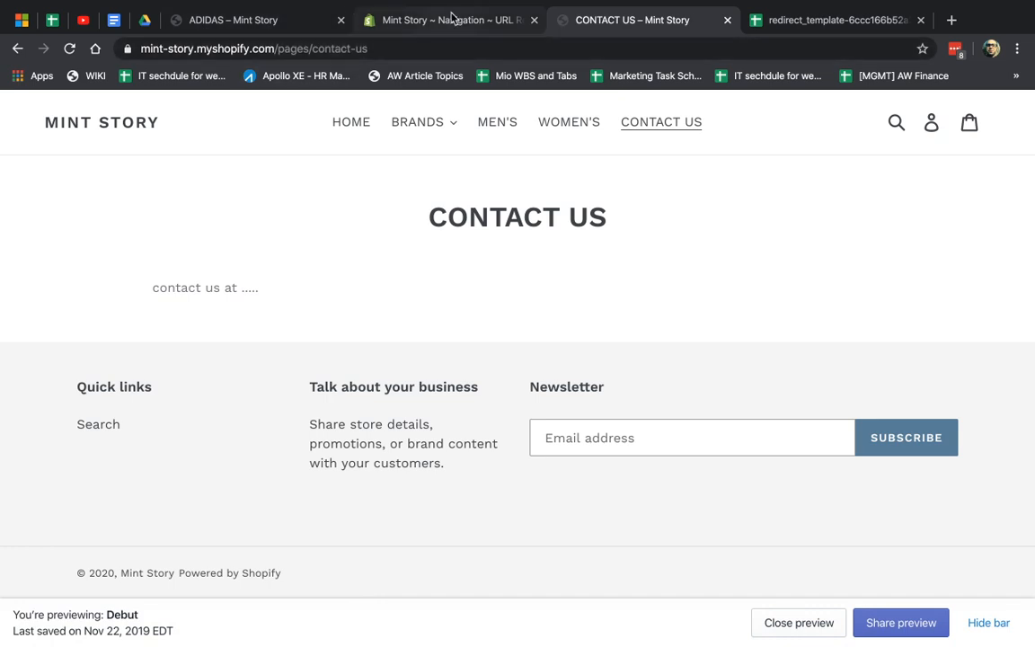
click(445, 20)
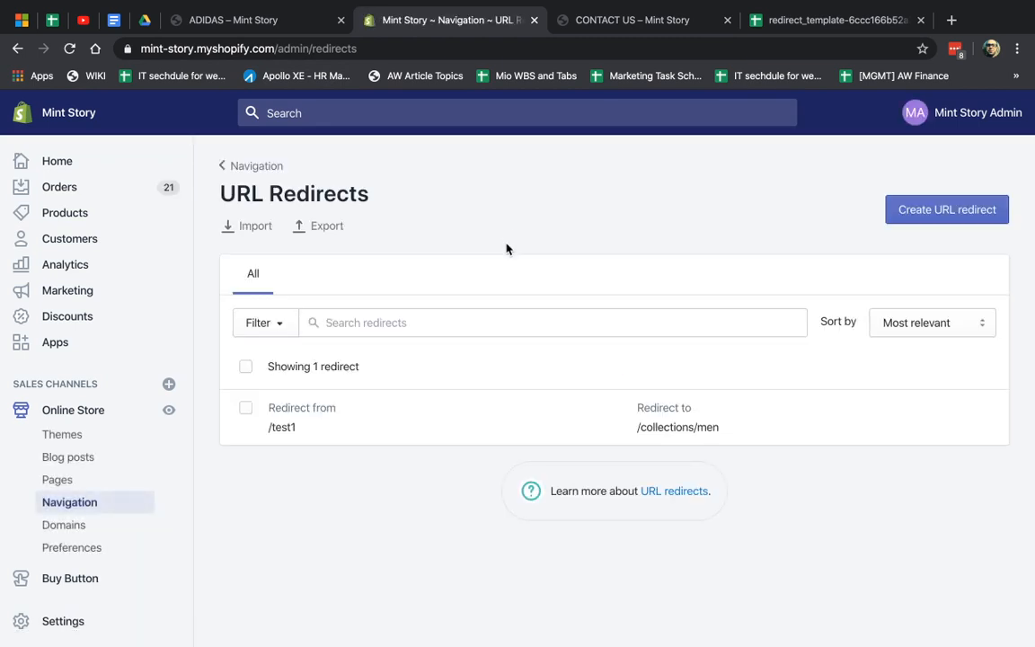
mouse_move(604, 232)
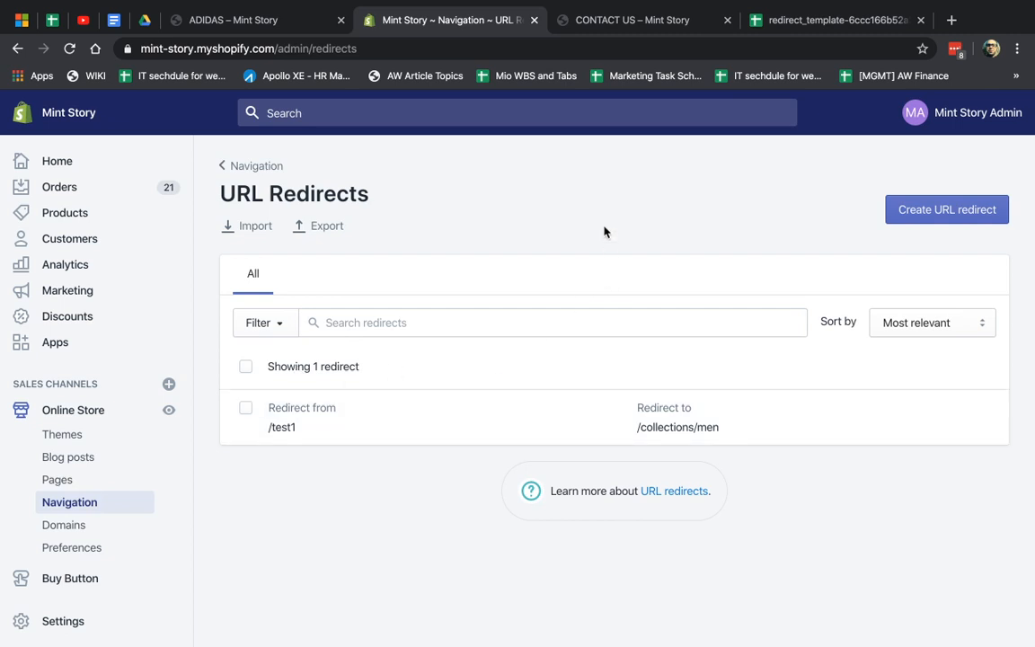
mouse_move(514, 227)
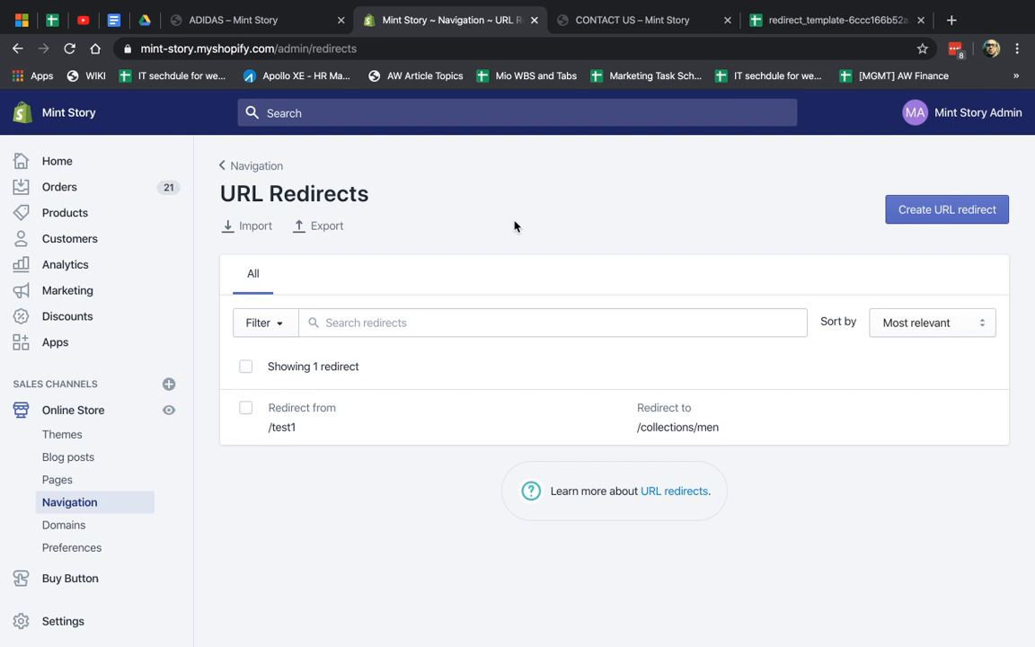
click(632, 20)
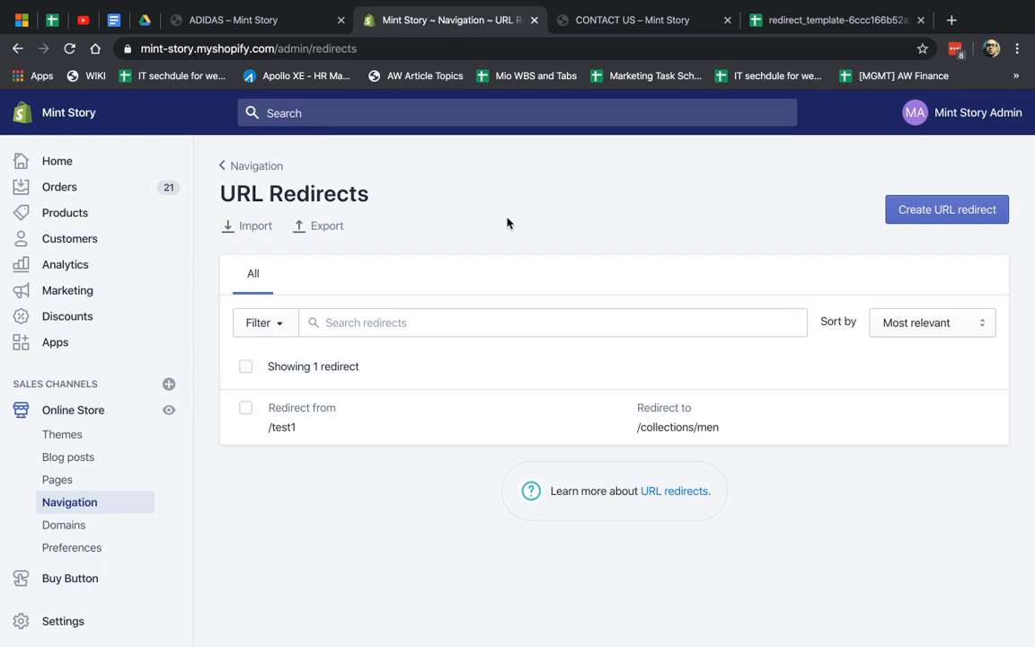
mouse_move(947, 209)
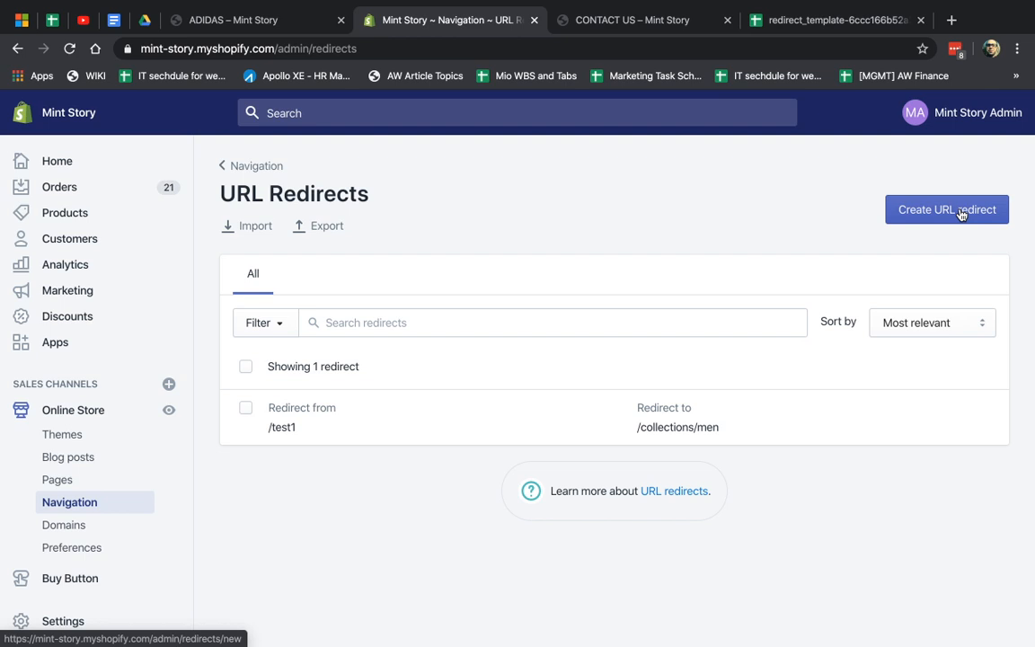
mouse_move(931, 215)
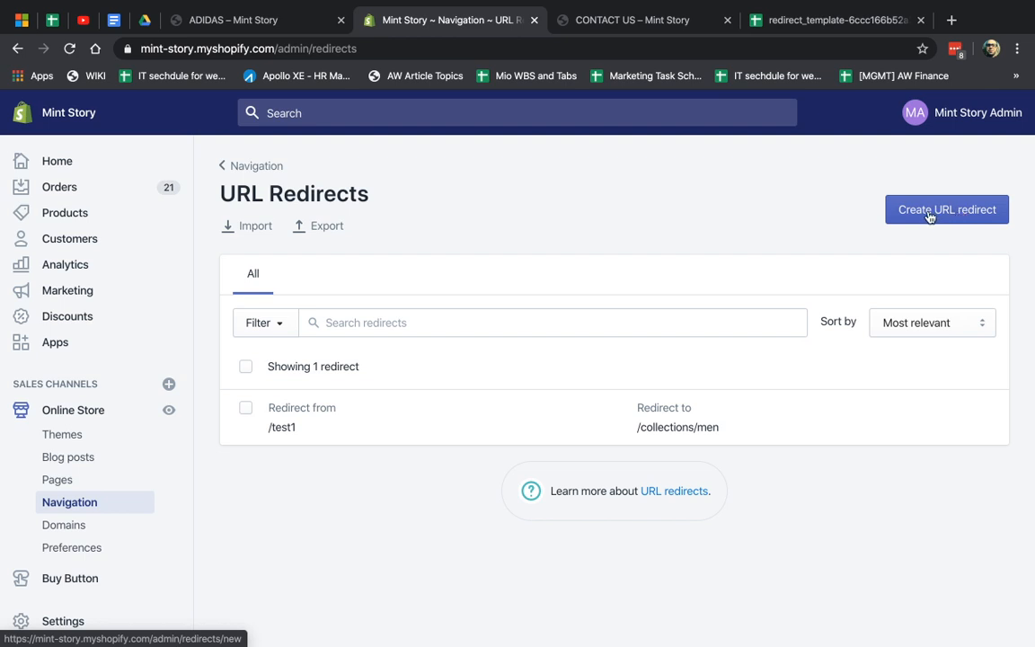
mouse_move(733, 214)
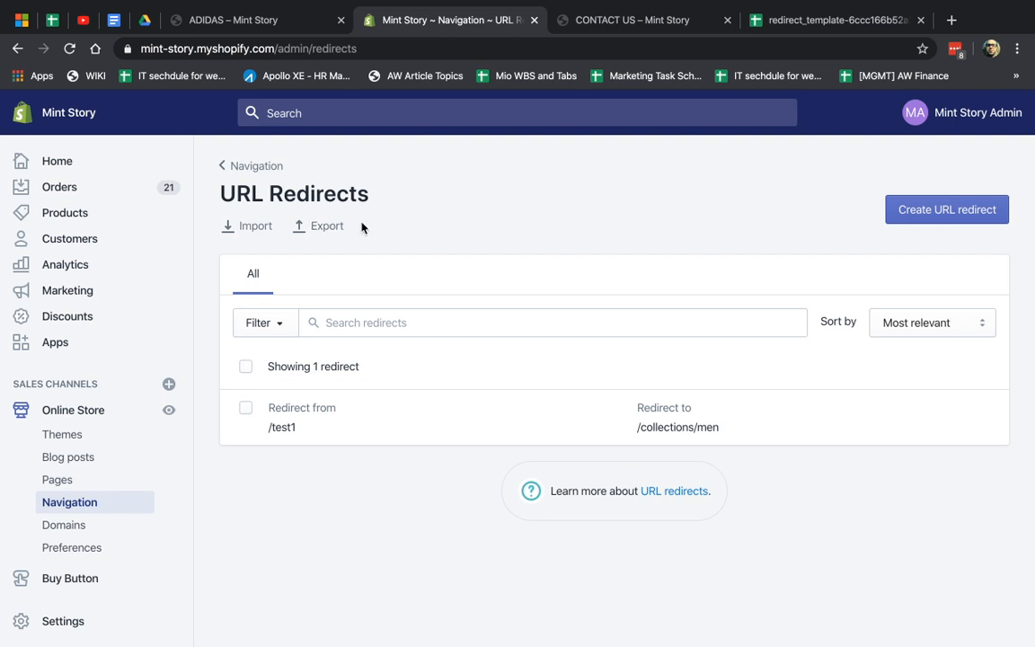
Step: Download the sample CSV template from the Import URL Redirects page
click(255, 226)
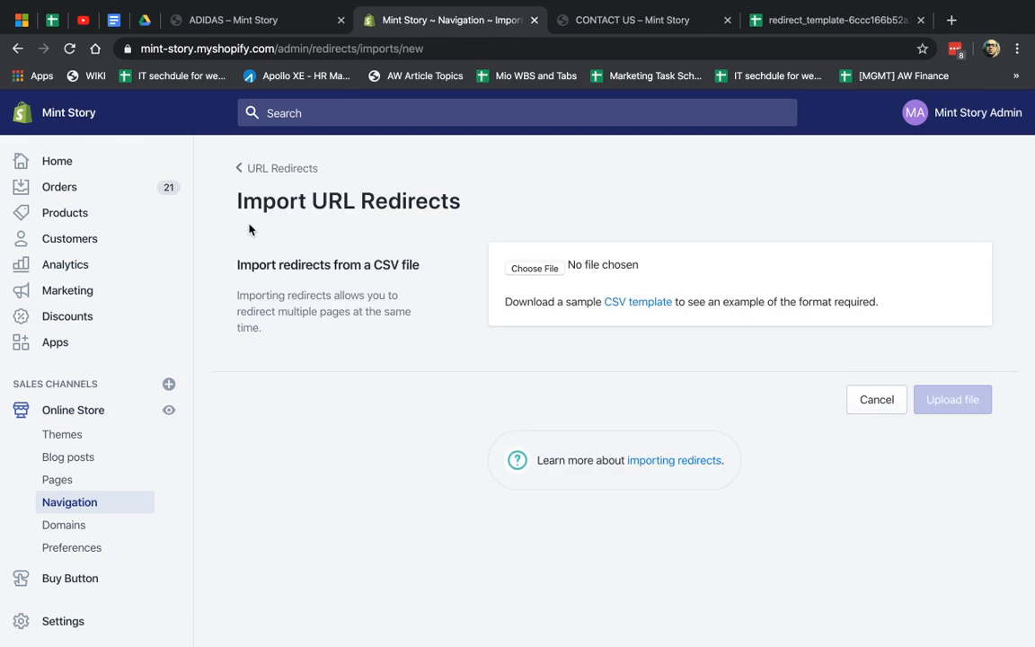
mouse_move(638, 302)
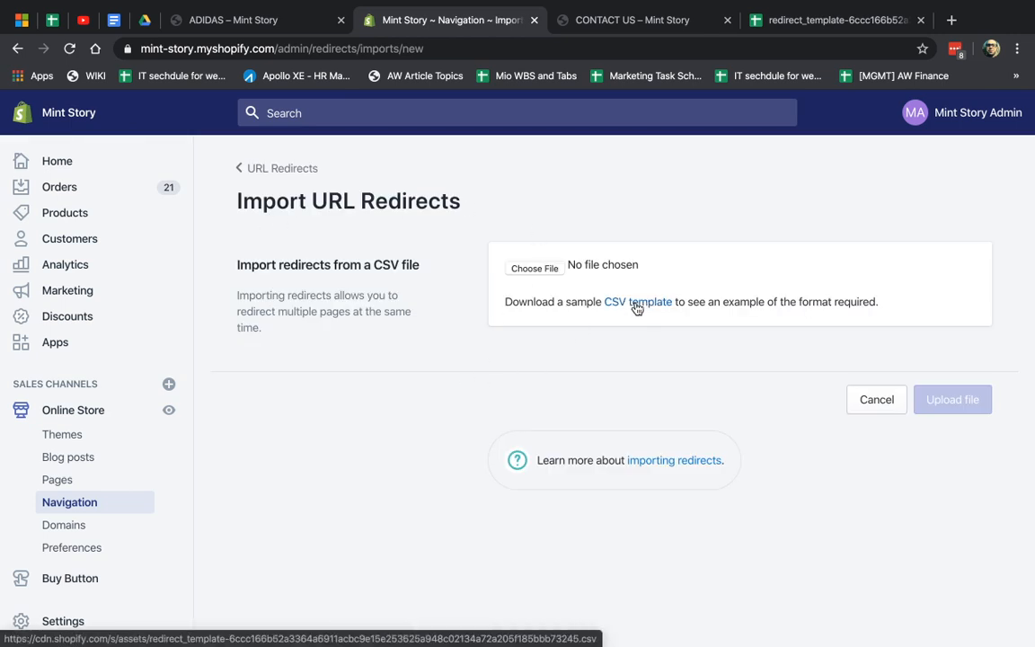
click(638, 302)
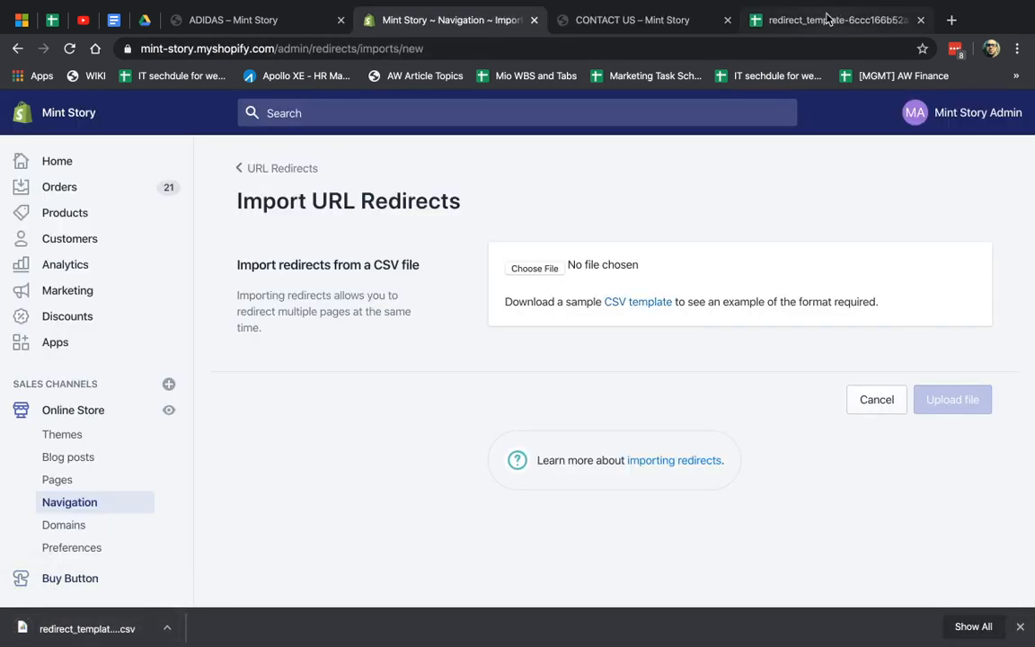
Step: Check the template's Redirect from / Redirect to headers against Shopify's single redirect form
click(836, 19)
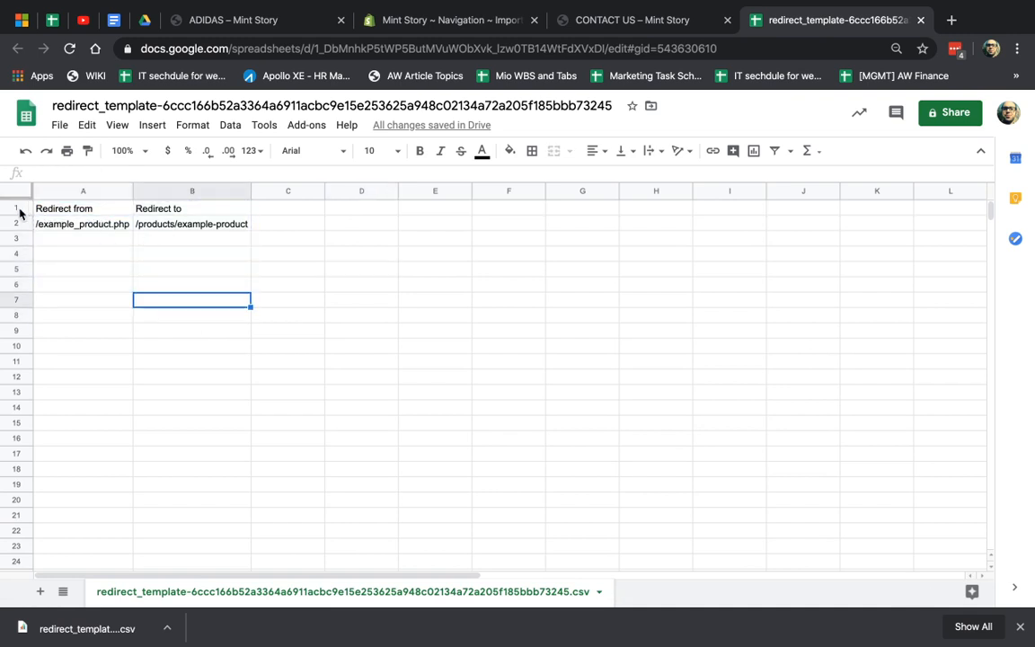
click(83, 208)
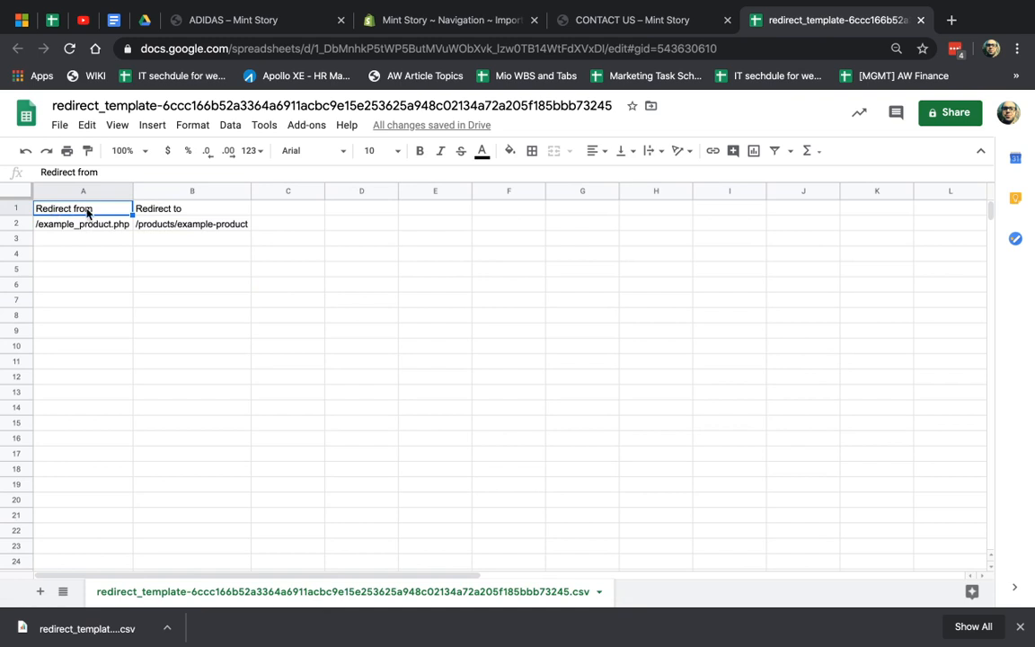
click(191, 209)
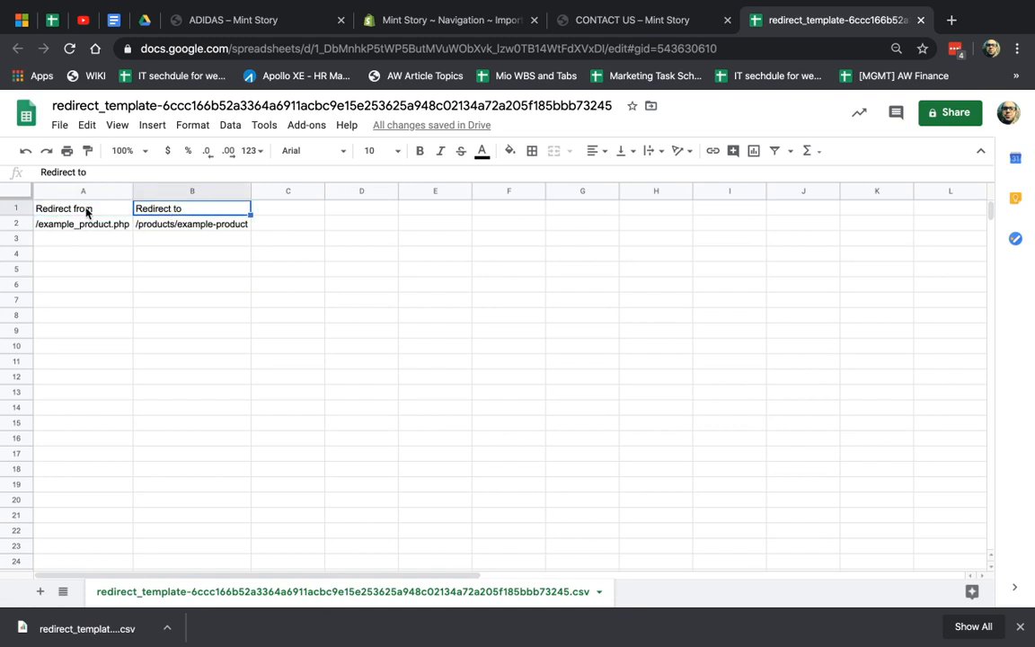
click(633, 19)
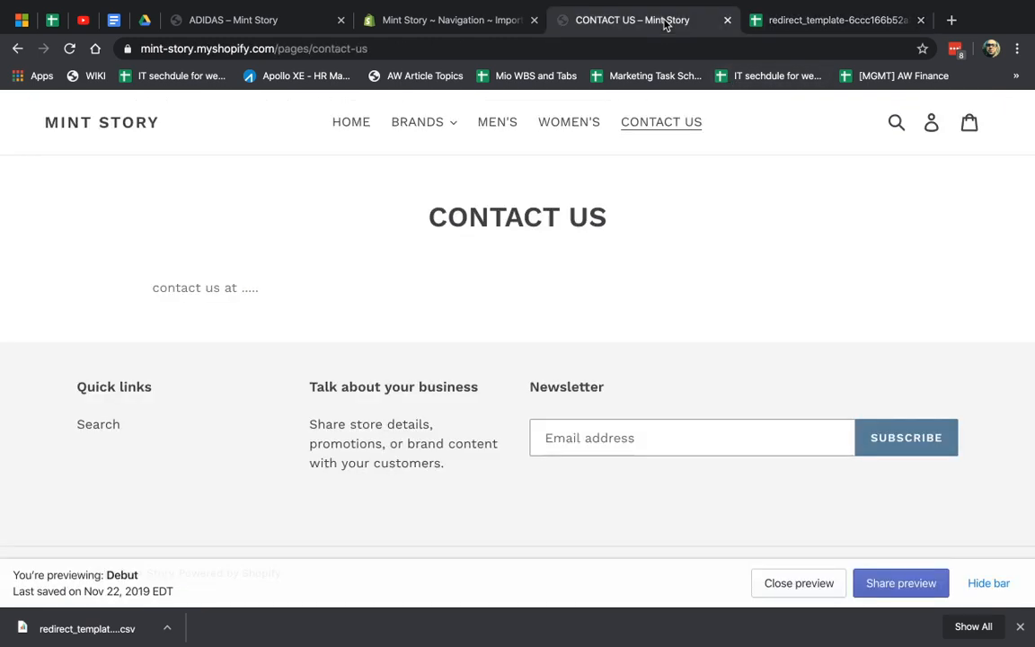
click(448, 20)
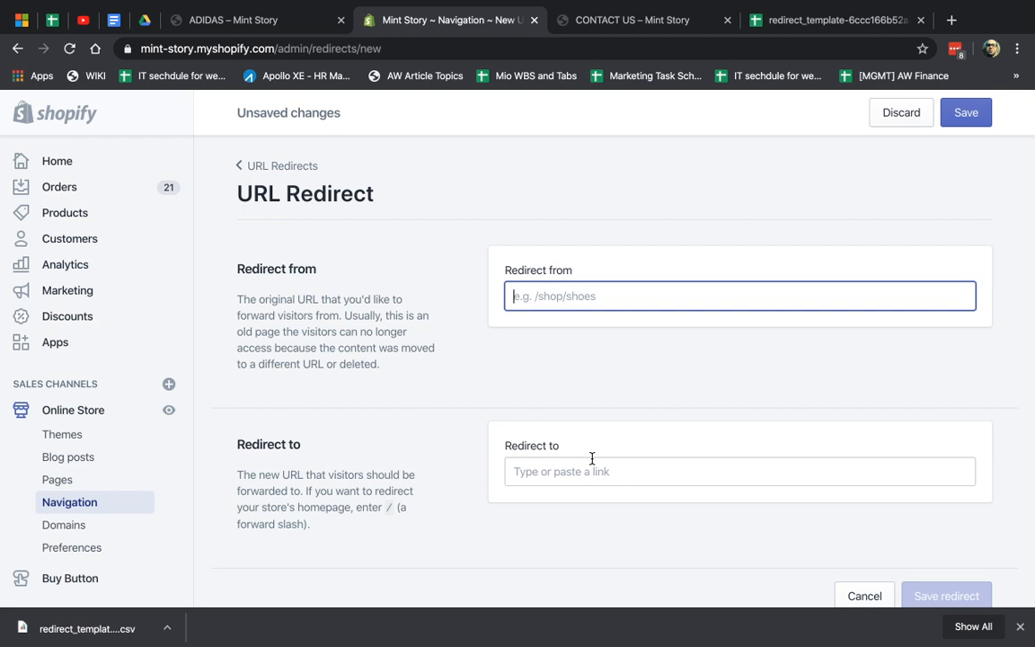
Step: Fill rows 3 and 4 with /about-us → /about and /sale → /sale-2020
click(834, 20)
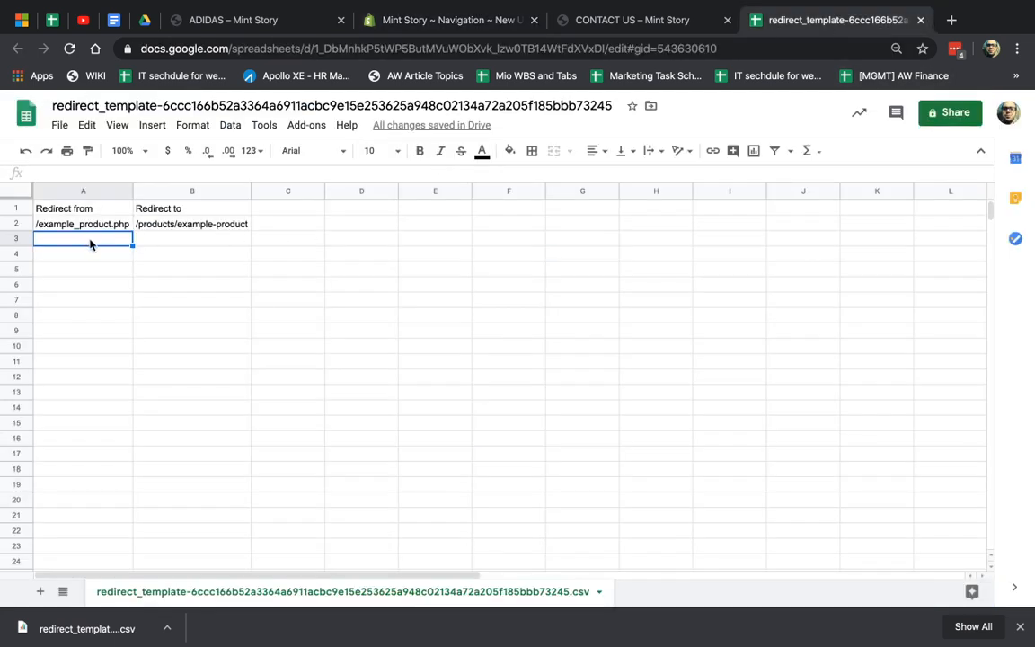
text(/)
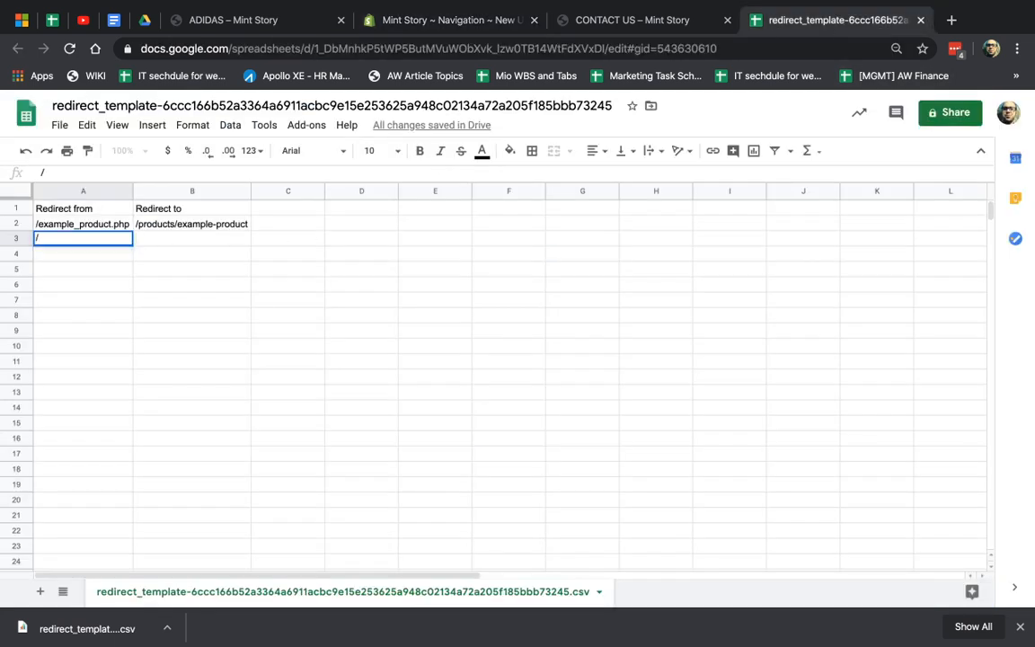
text(about-us)
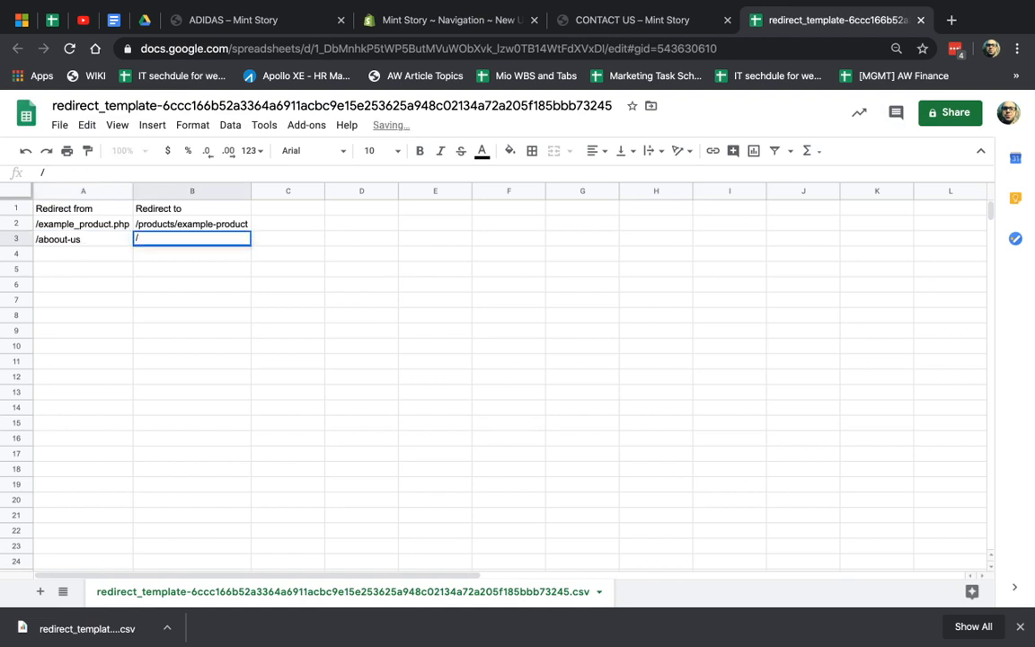
text(/about)
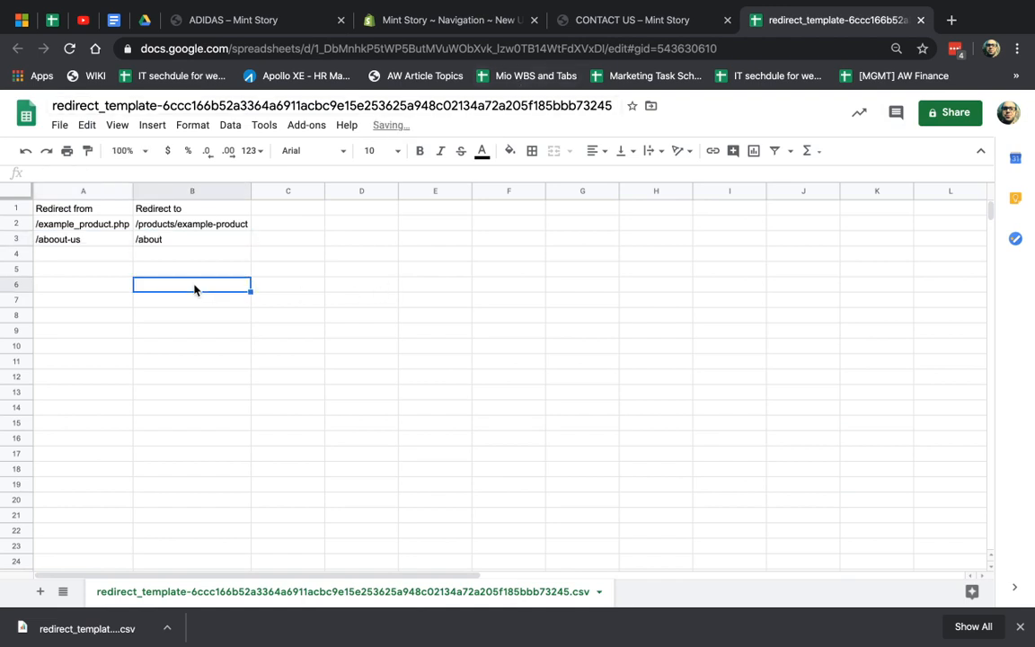
click(82, 254)
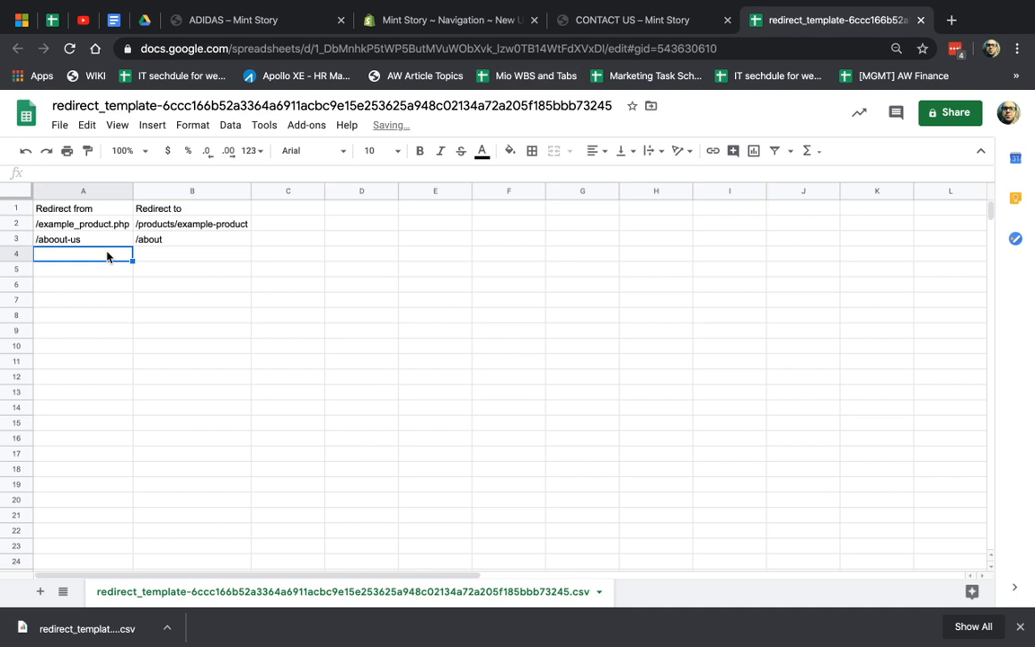
text(/)
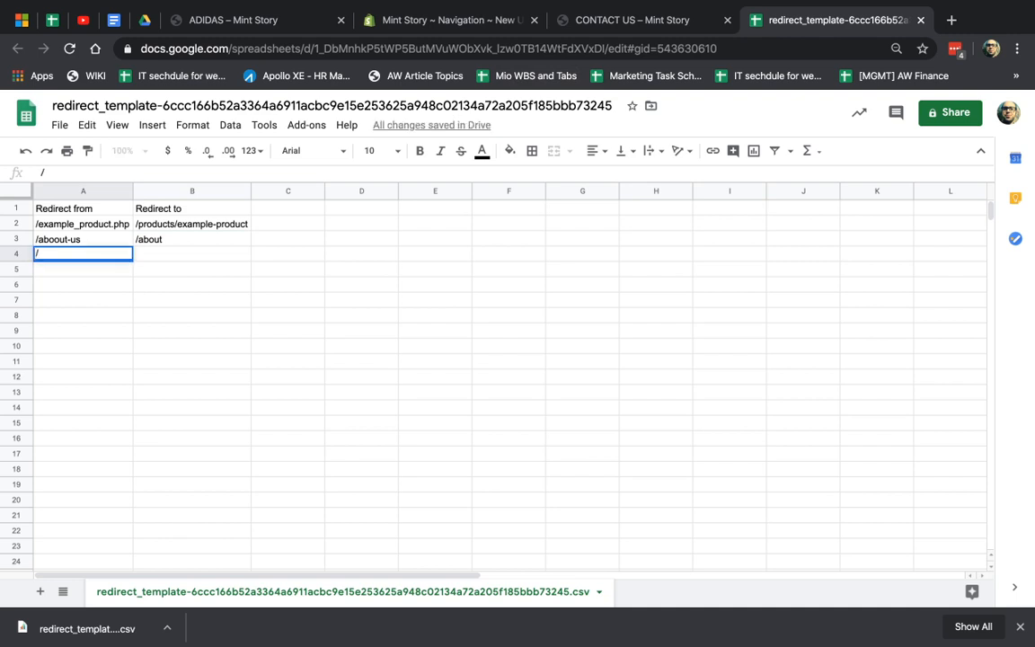
click(83, 238)
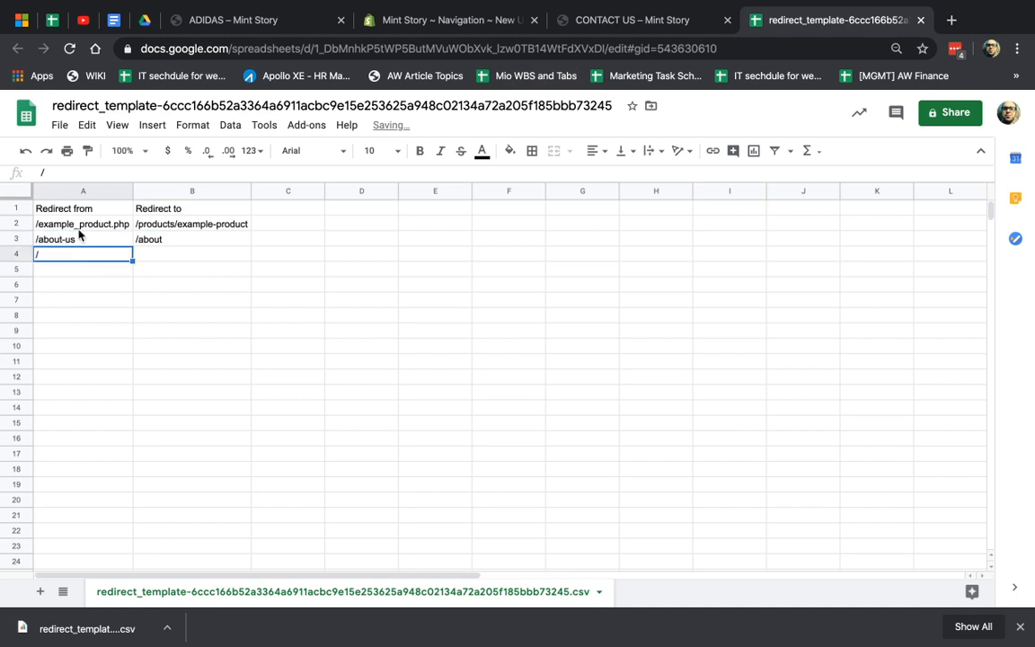
text(/sale)
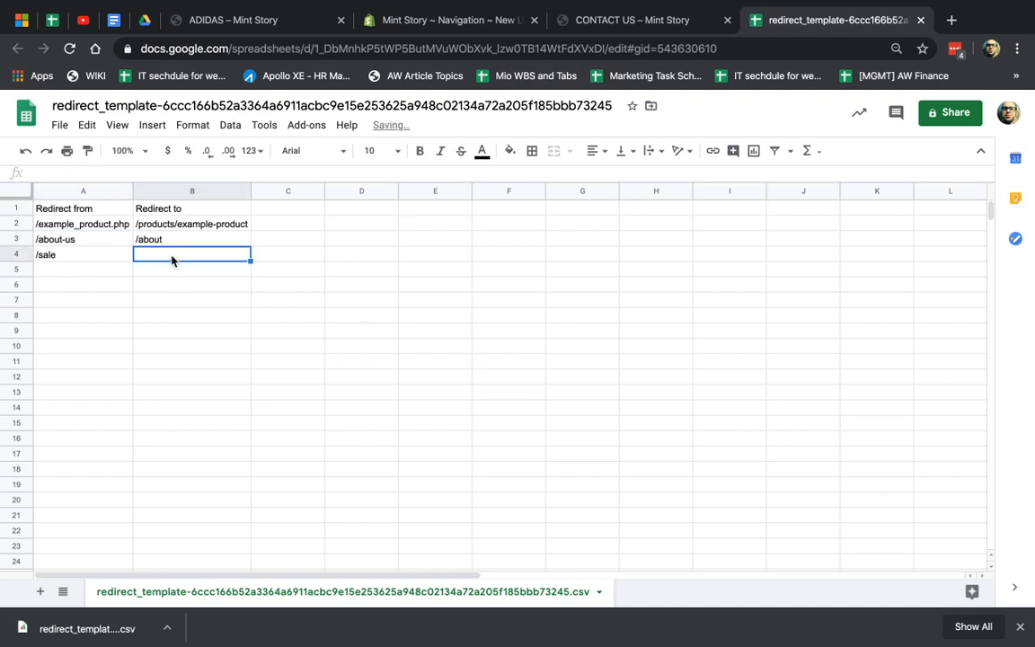
text(/sale-2020)
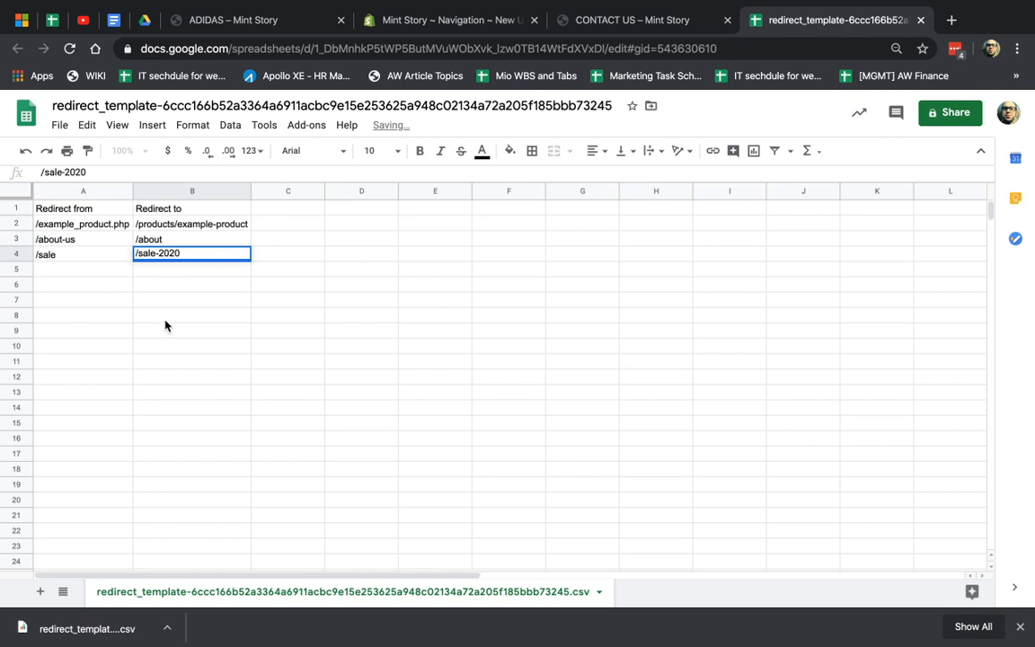
Step: Download the sheet as comma-separated values (.csv) and return to the Shopify import page
click(59, 124)
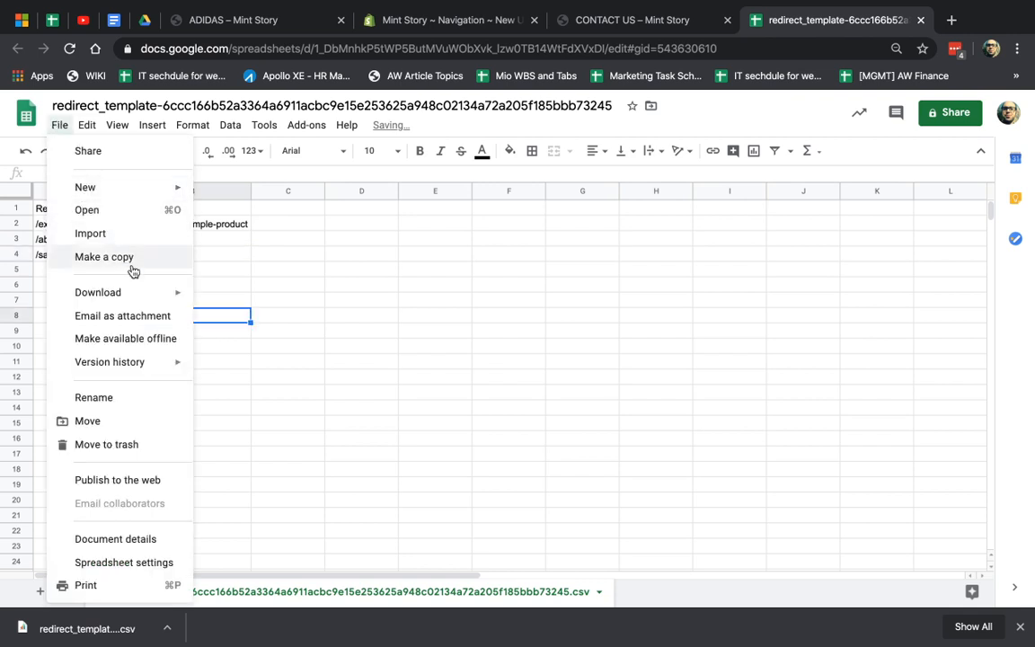
click(97, 291)
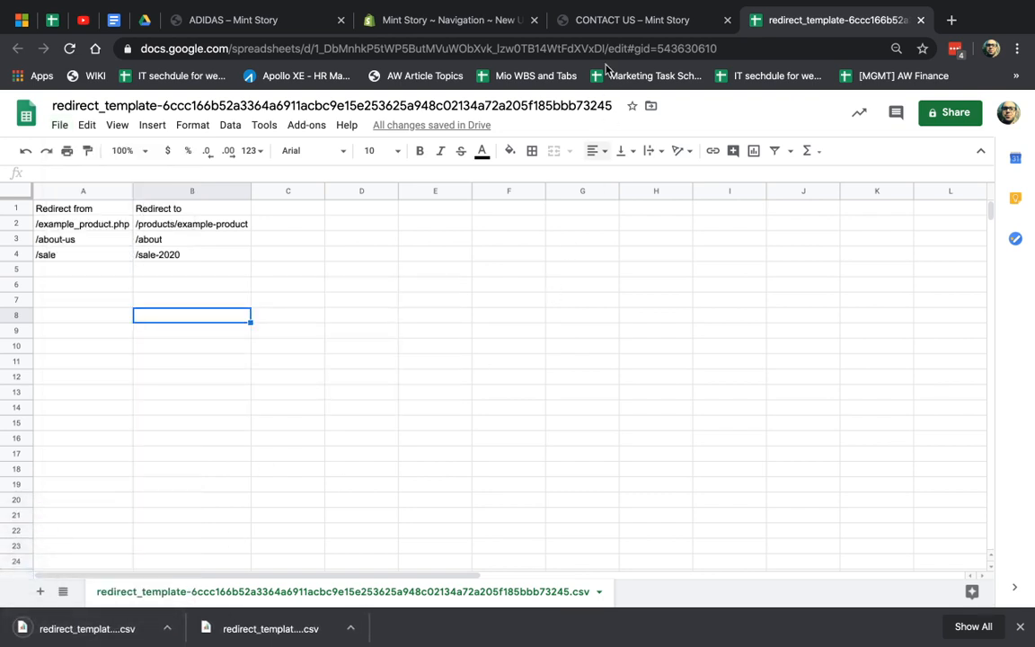
click(446, 20)
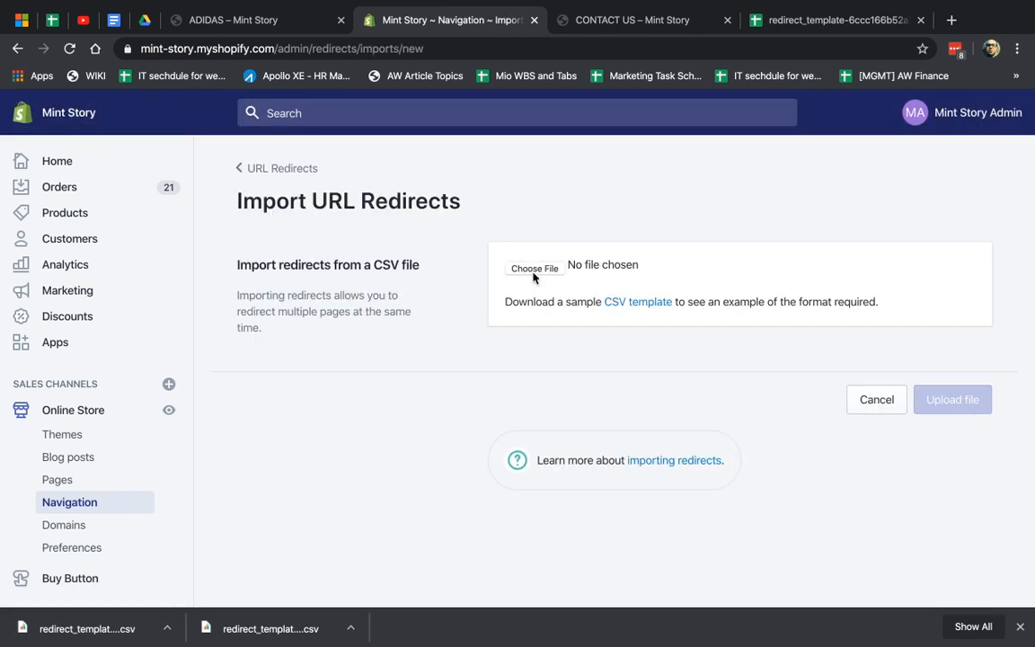
Step: Upload the edited CSV, verify the preview shows 3 redirects, and start the import
click(535, 268)
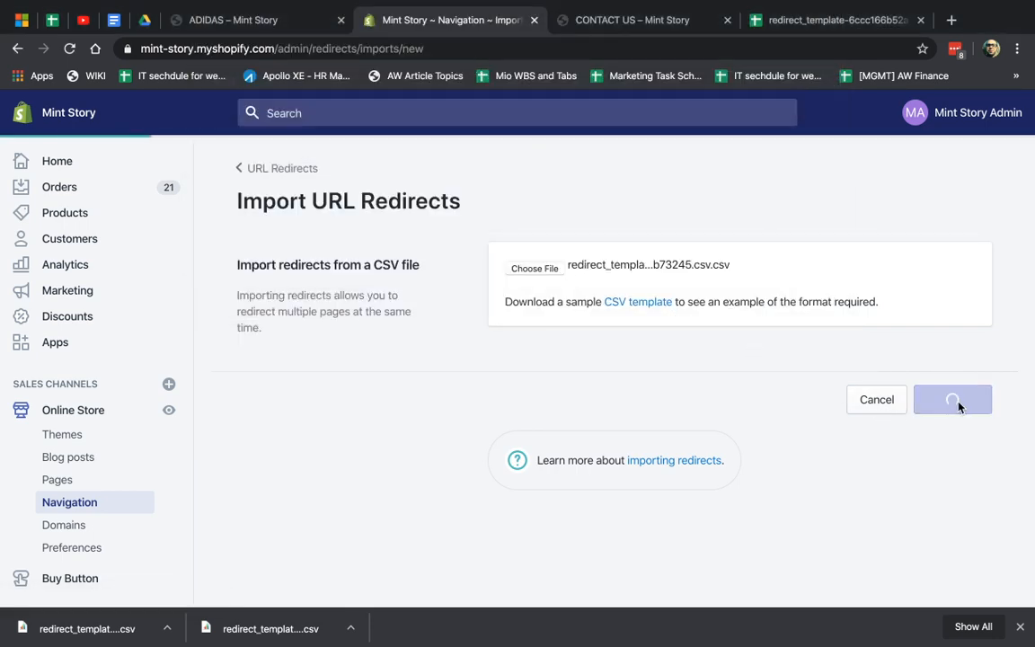
click(952, 399)
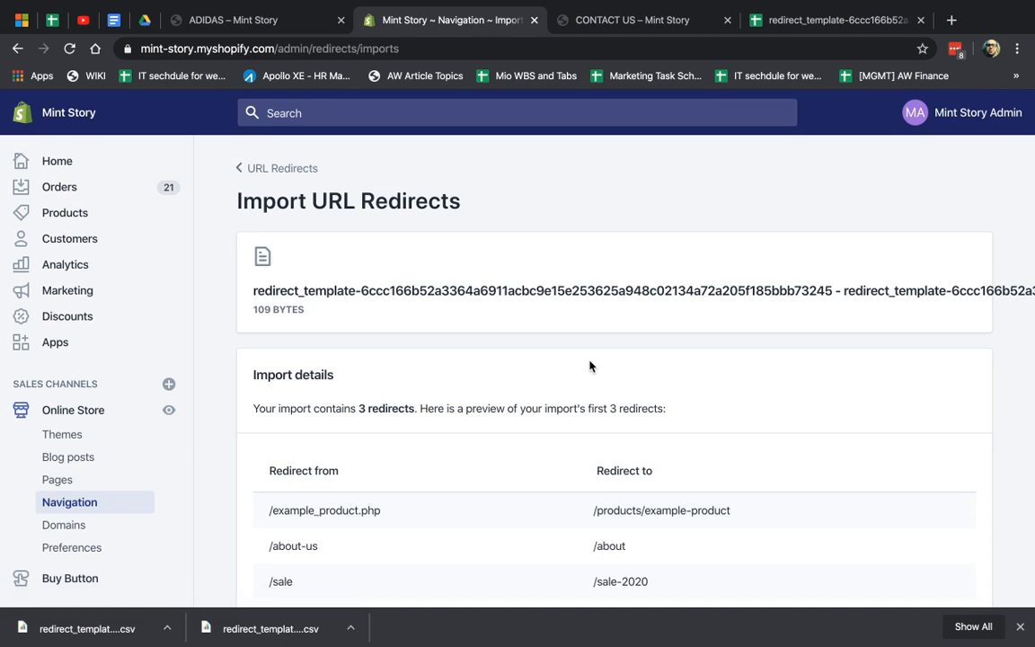
scroll(down, 3)
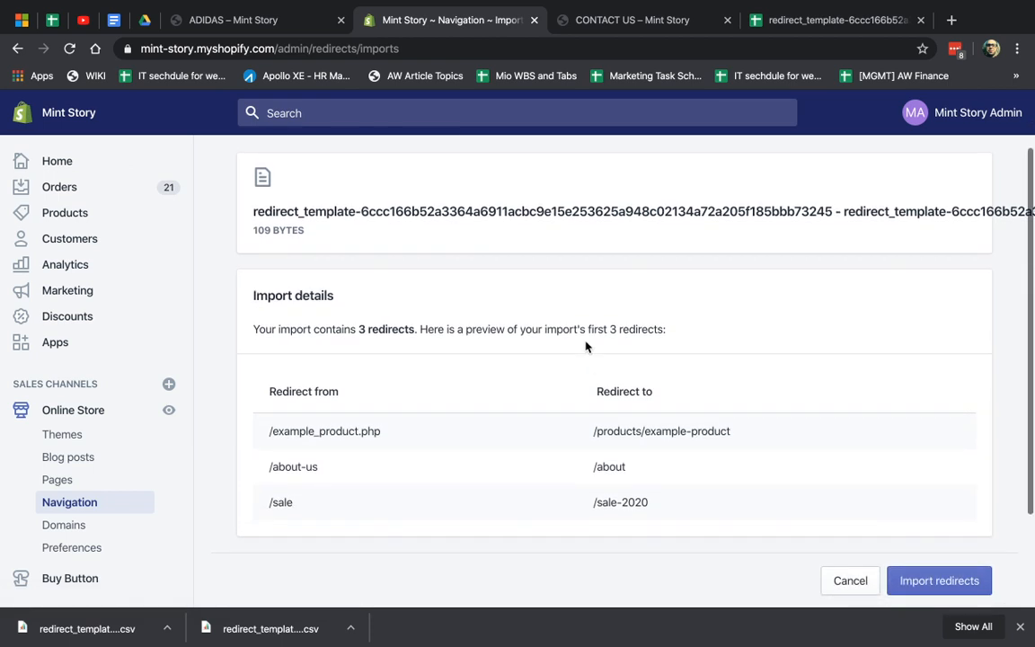
drag(277, 329, 415, 329)
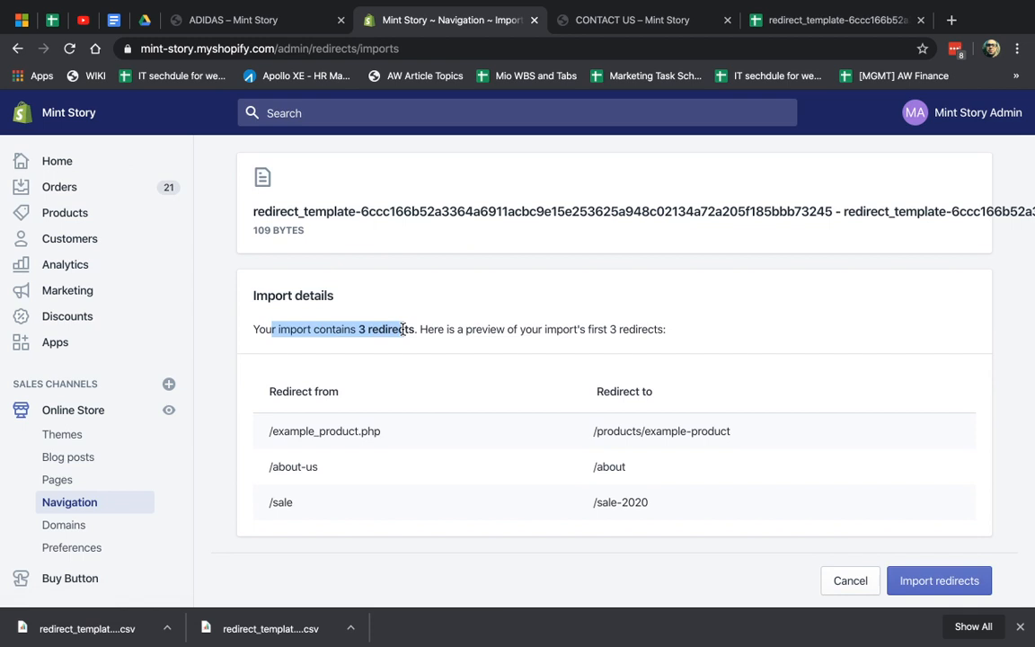
scroll(down, 3)
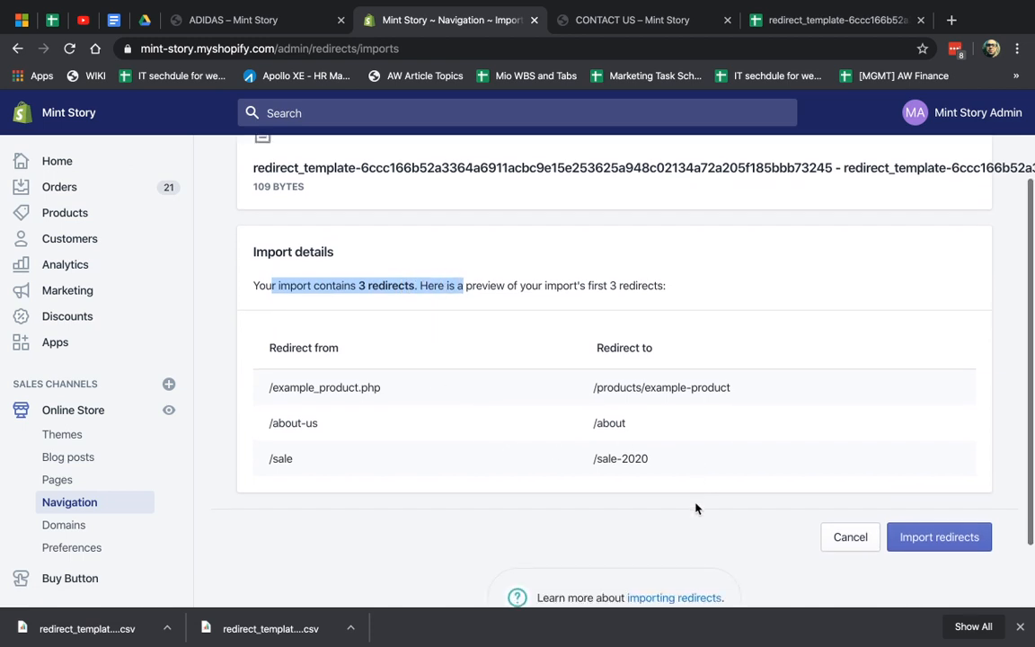
click(938, 536)
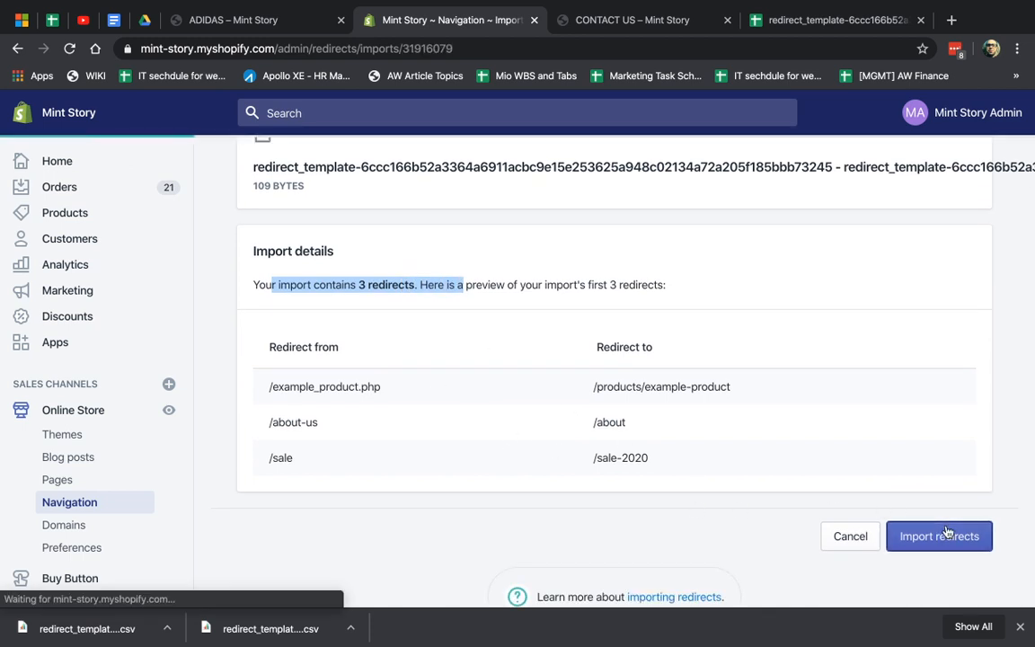
Step: Complete the 3-redirect import and view all store redirects
click(938, 536)
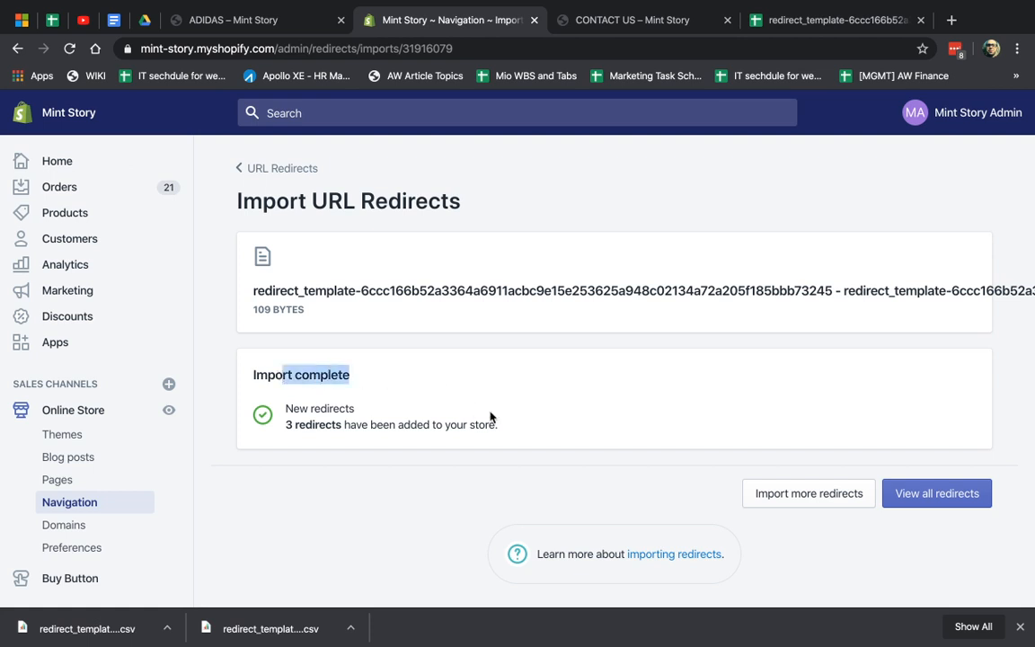
click(936, 493)
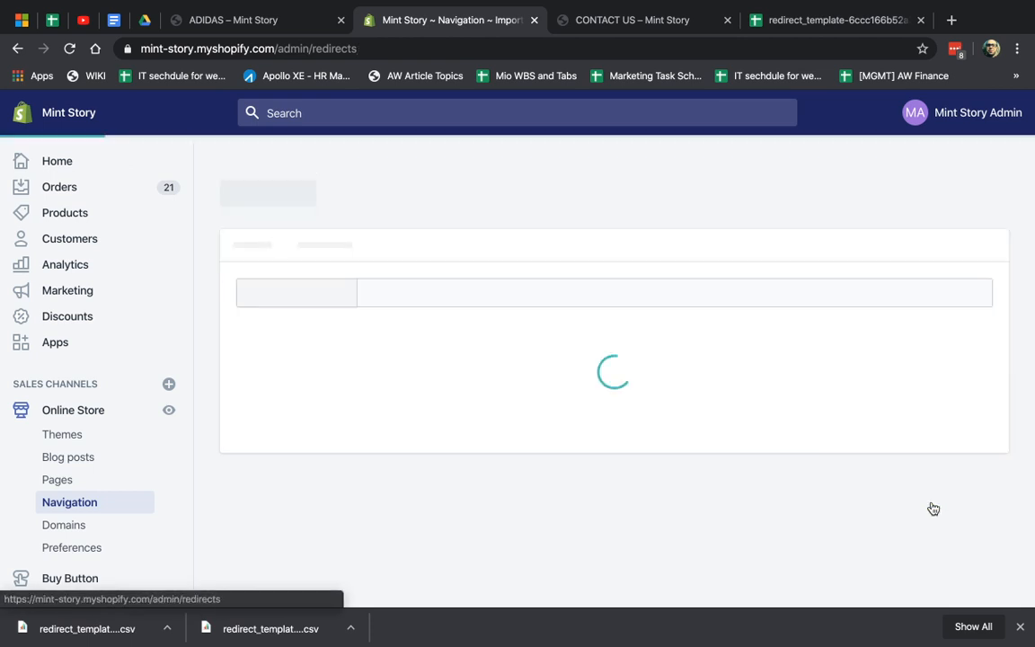